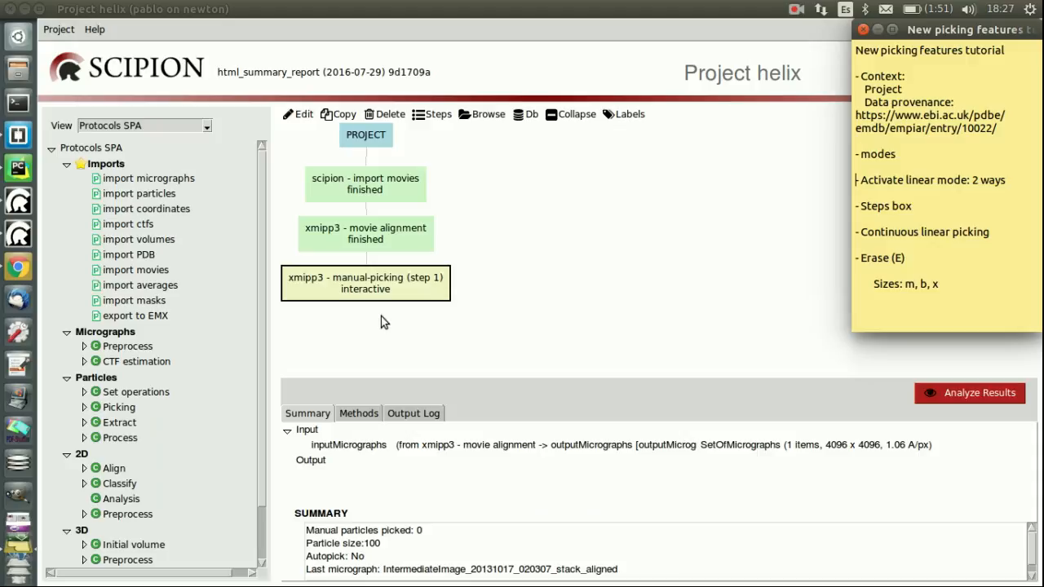
mouse_move(453, 31)
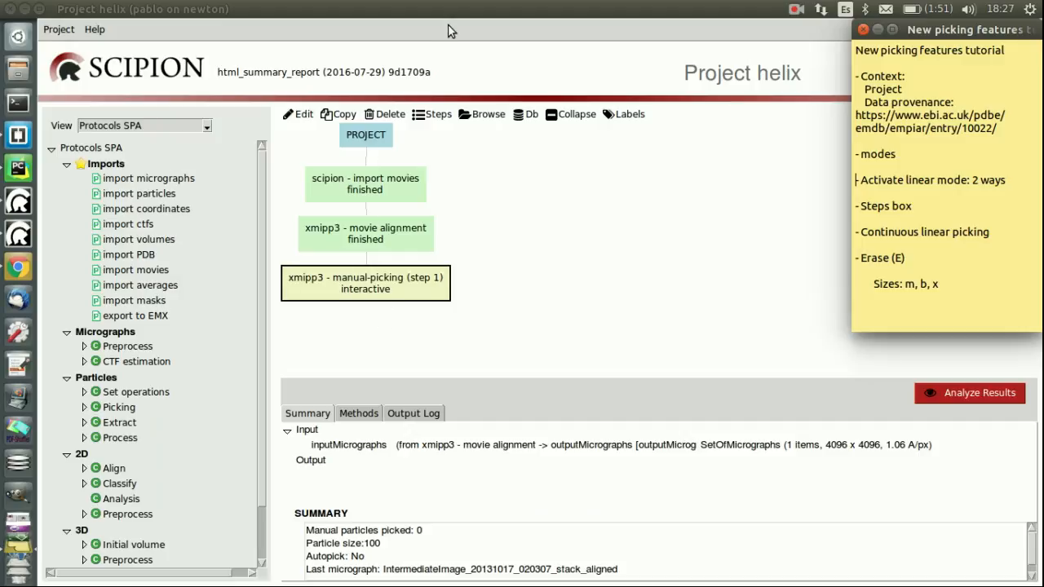
mouse_move(423, 42)
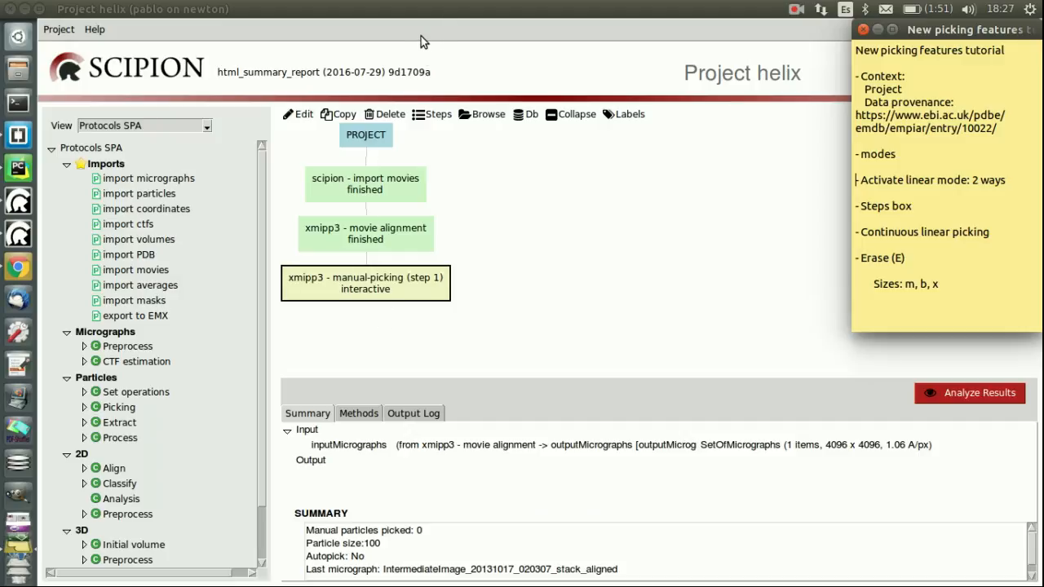
mouse_move(440, 36)
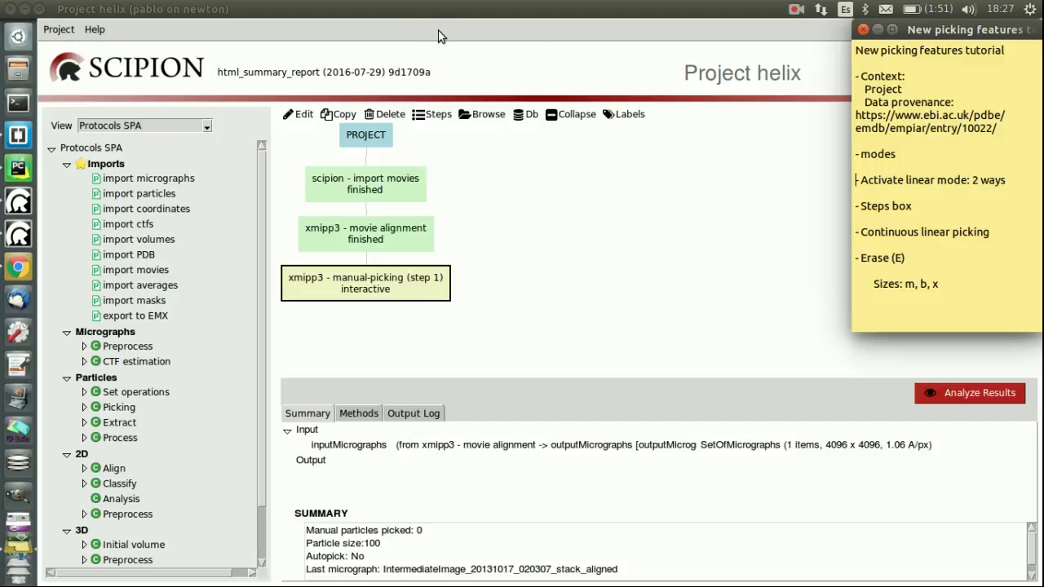
mouse_move(794, 326)
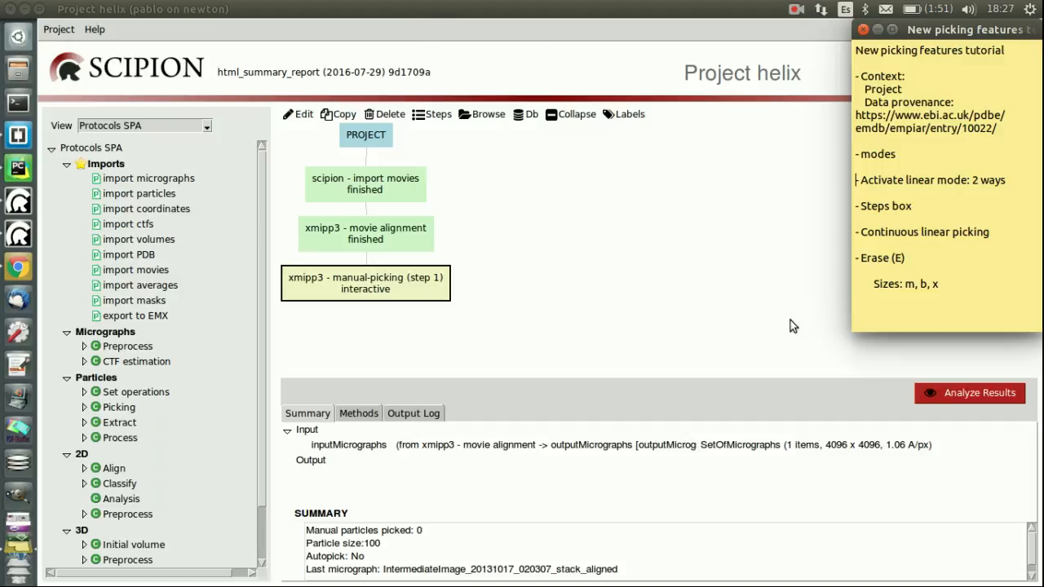
mouse_move(416, 478)
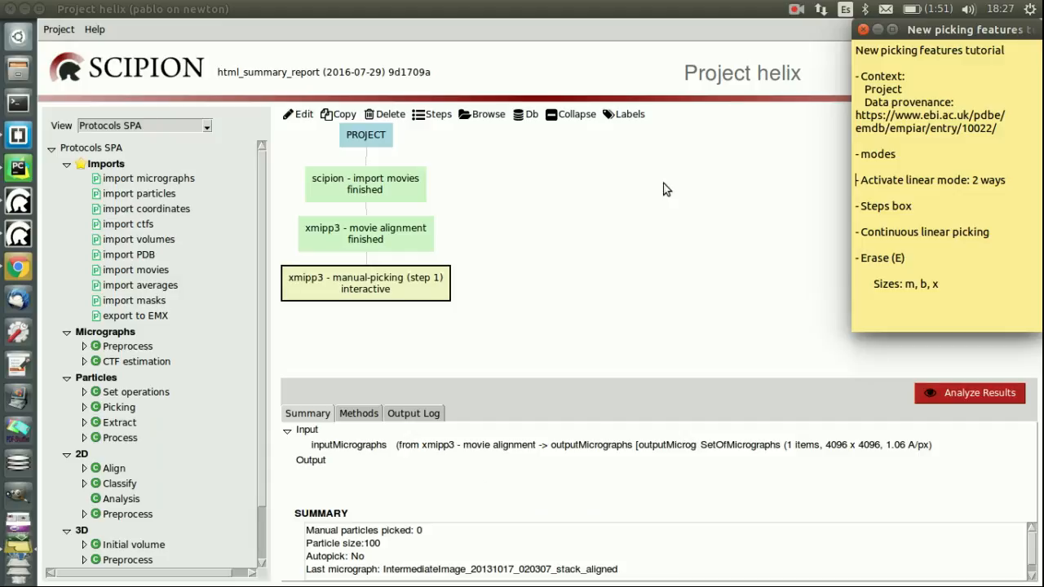
mouse_move(340, 205)
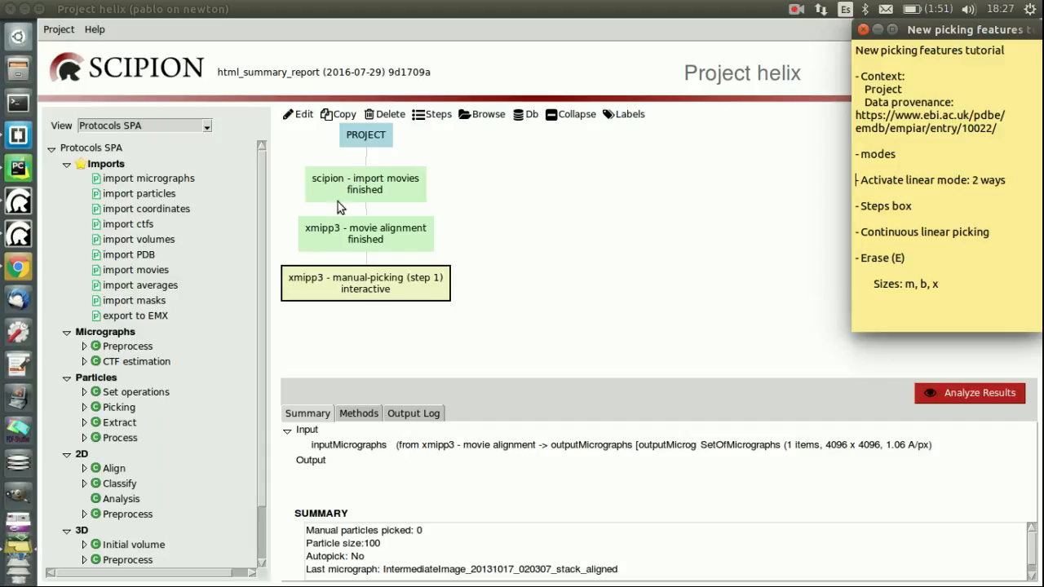
- Review the import, alignment and picking step summaries, then launch the manual-picking run
left_click(365, 183)
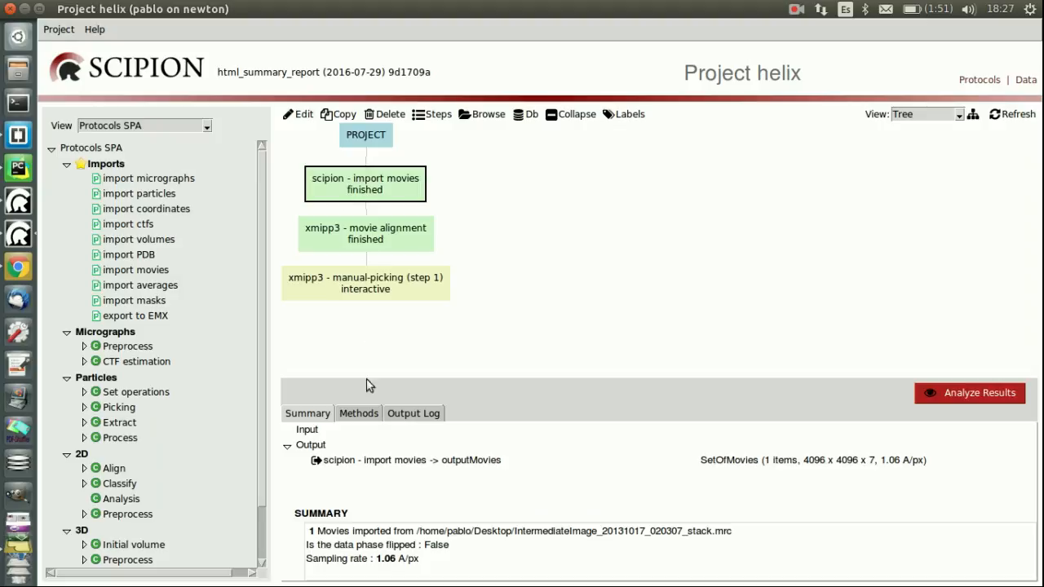
mouse_move(379, 198)
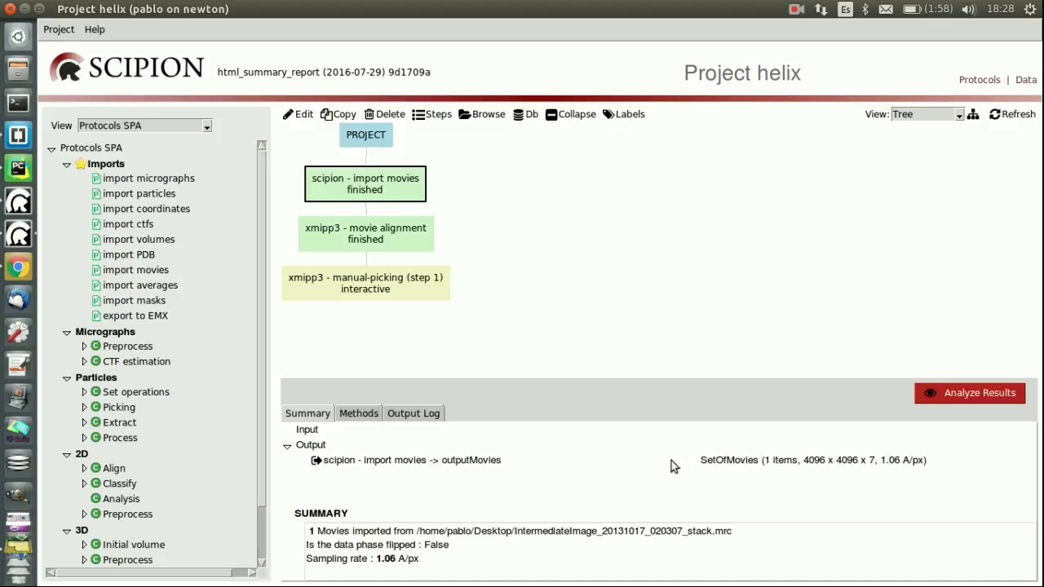
left_click(366, 233)
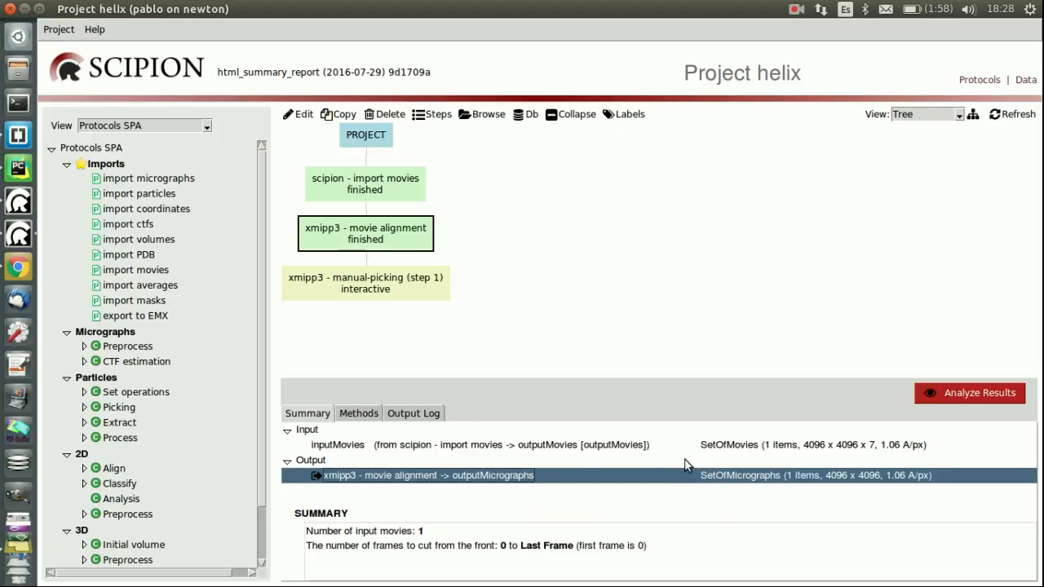
mouse_move(604, 253)
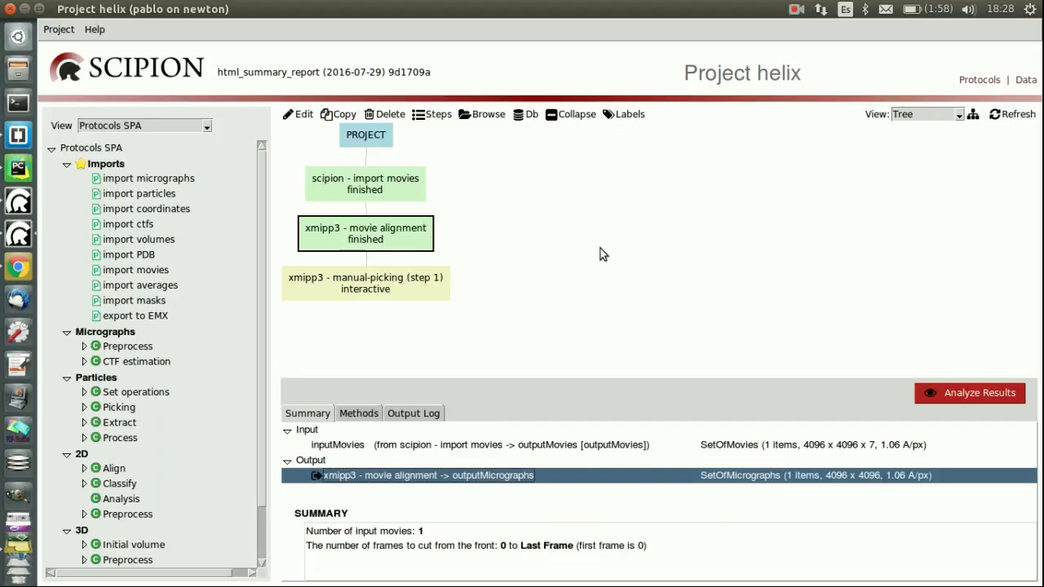
mouse_move(522, 172)
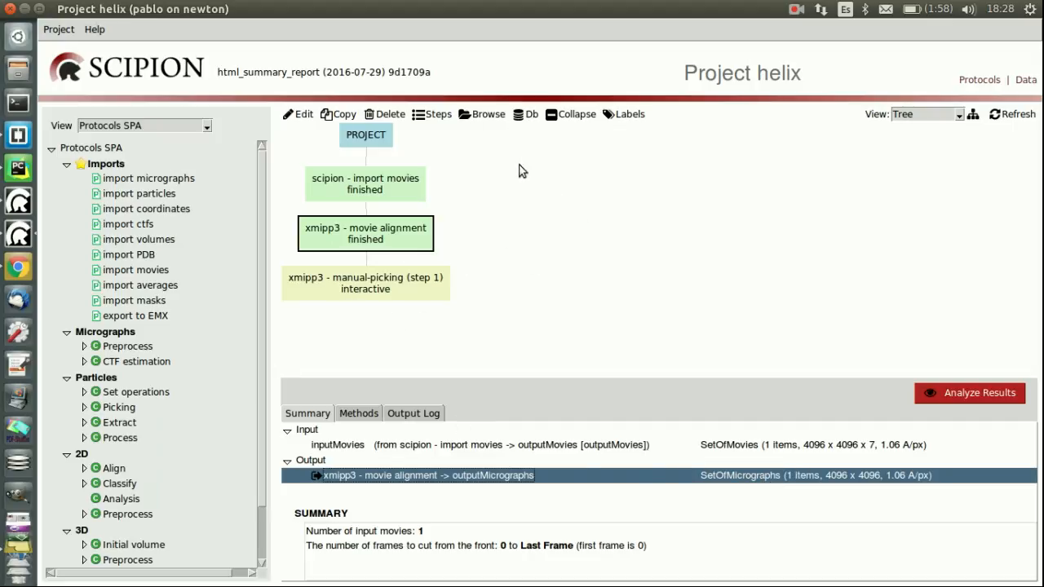
mouse_move(591, 273)
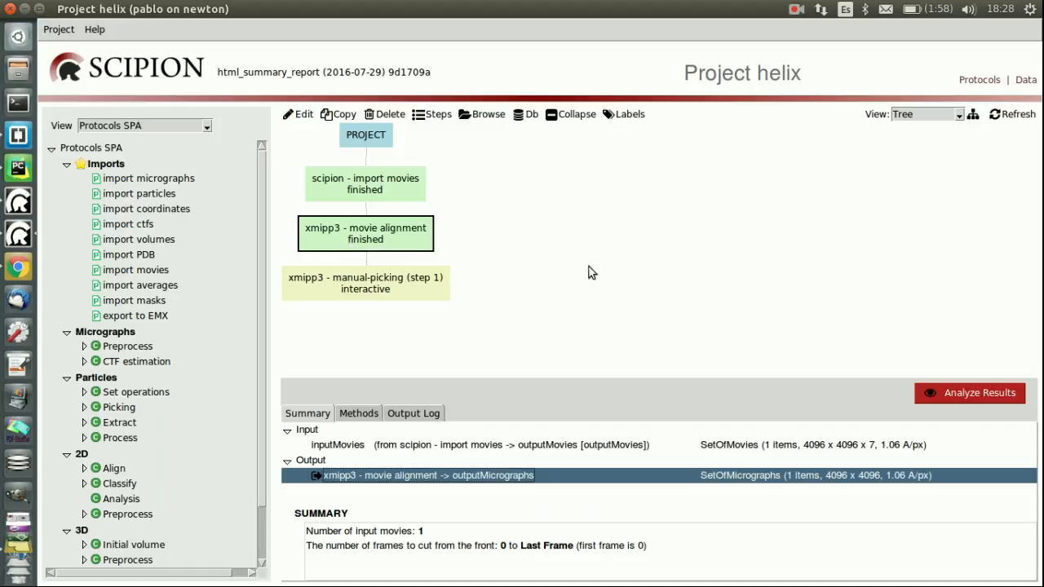
mouse_move(433, 288)
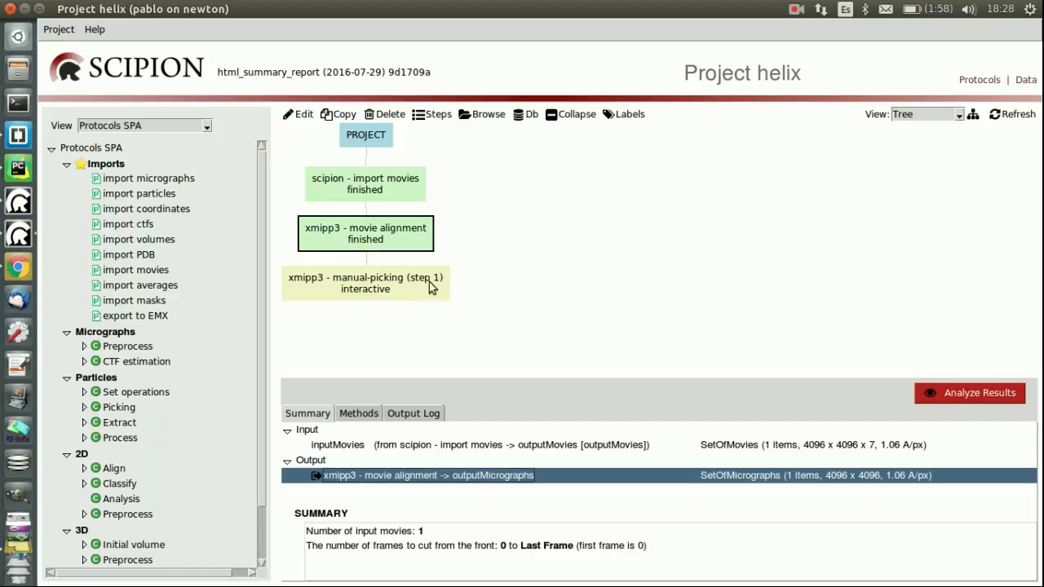
mouse_move(407, 304)
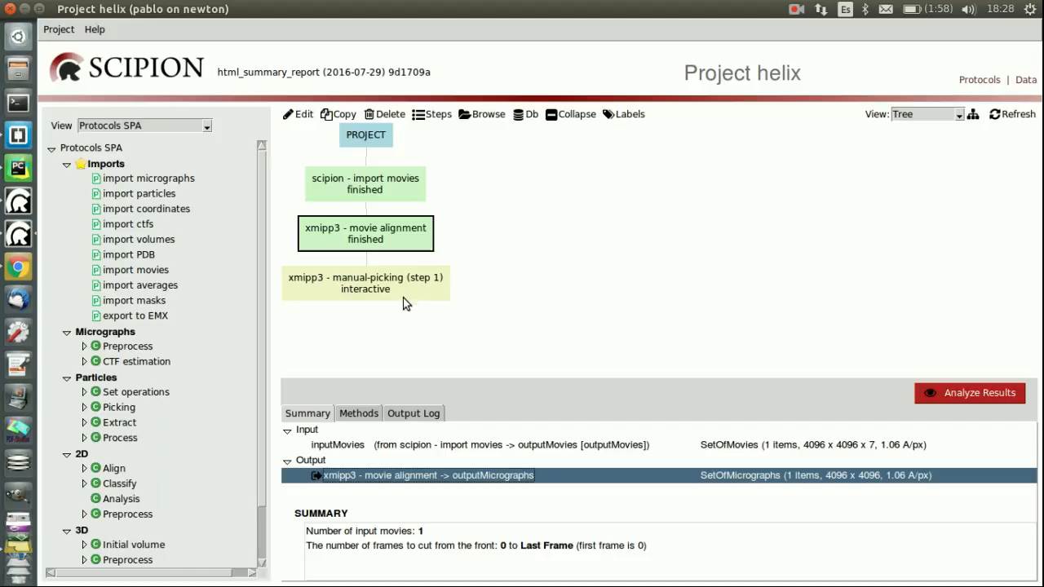
left_click(365, 283)
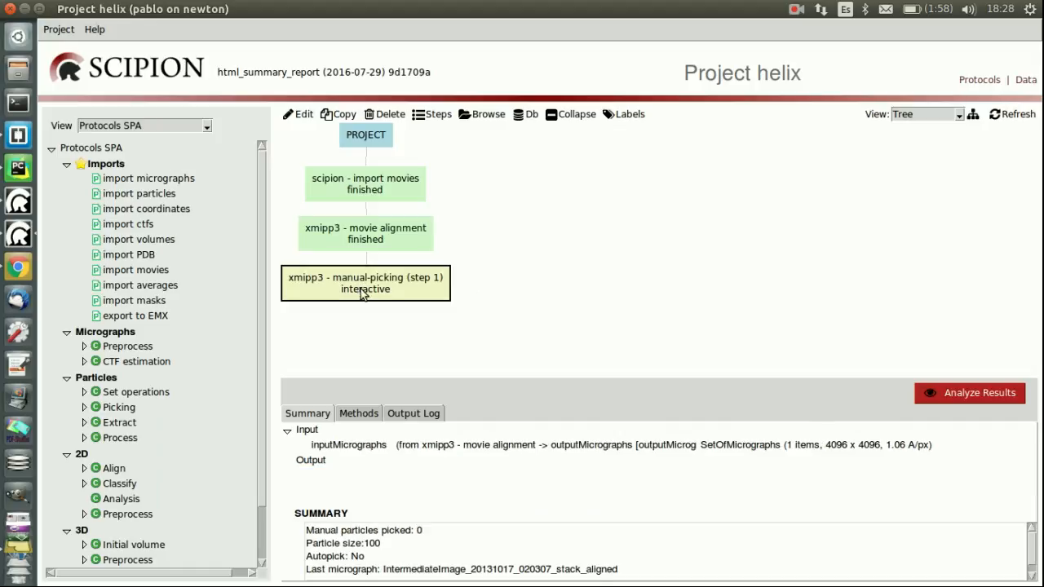
mouse_move(820, 344)
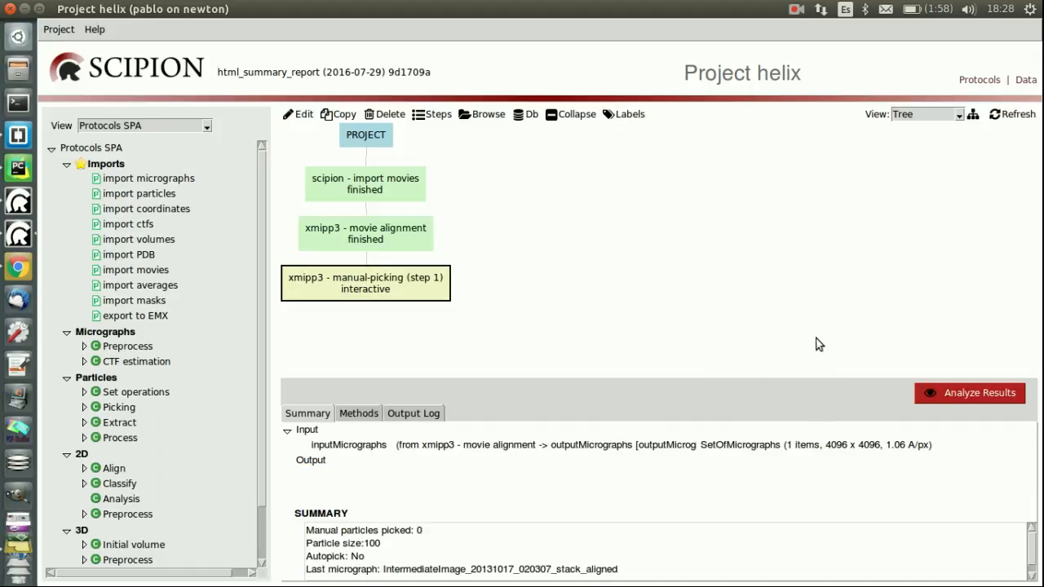
mouse_move(788, 348)
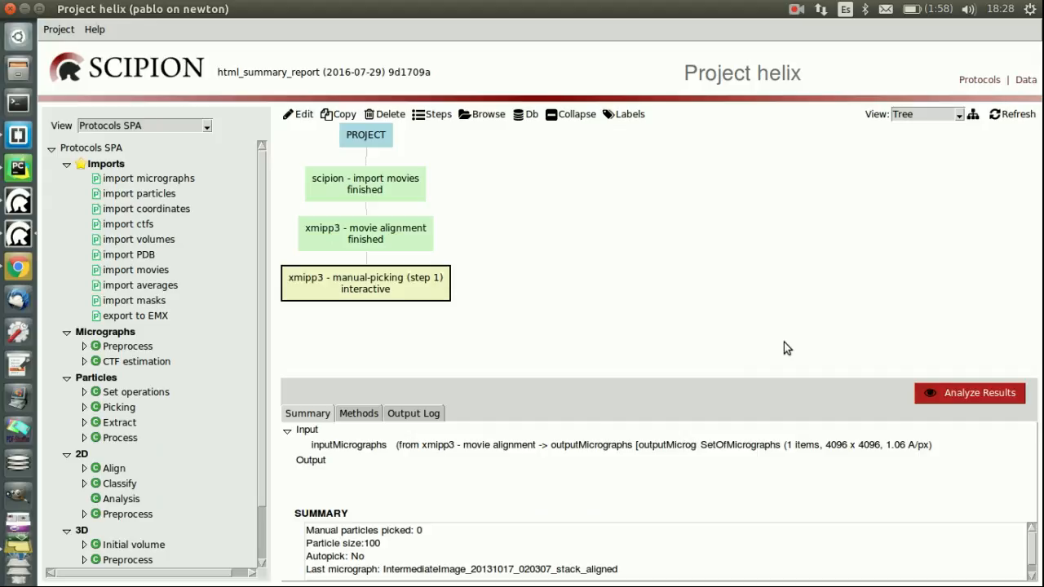
mouse_move(363, 299)
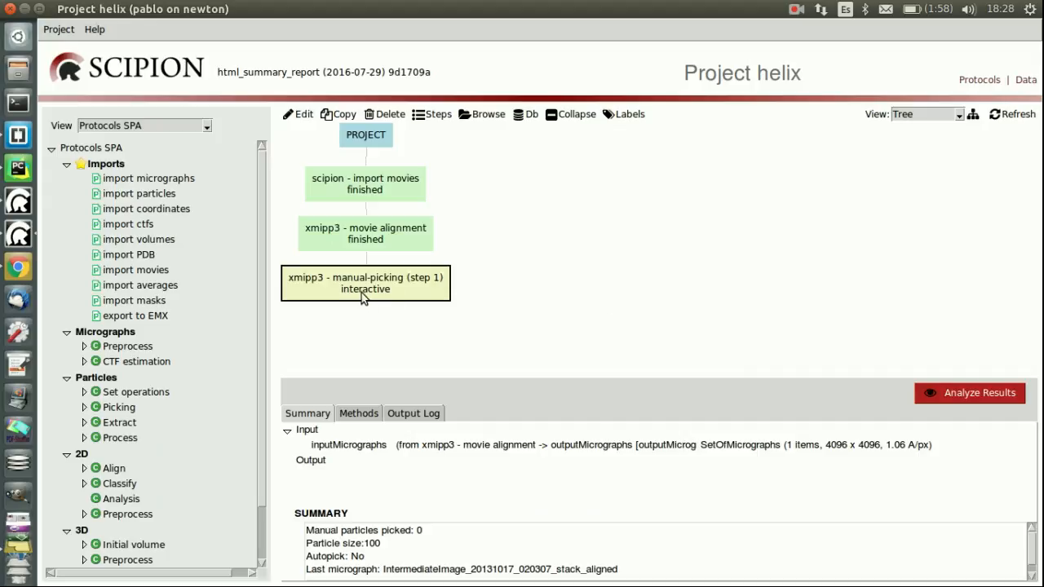
mouse_move(392, 289)
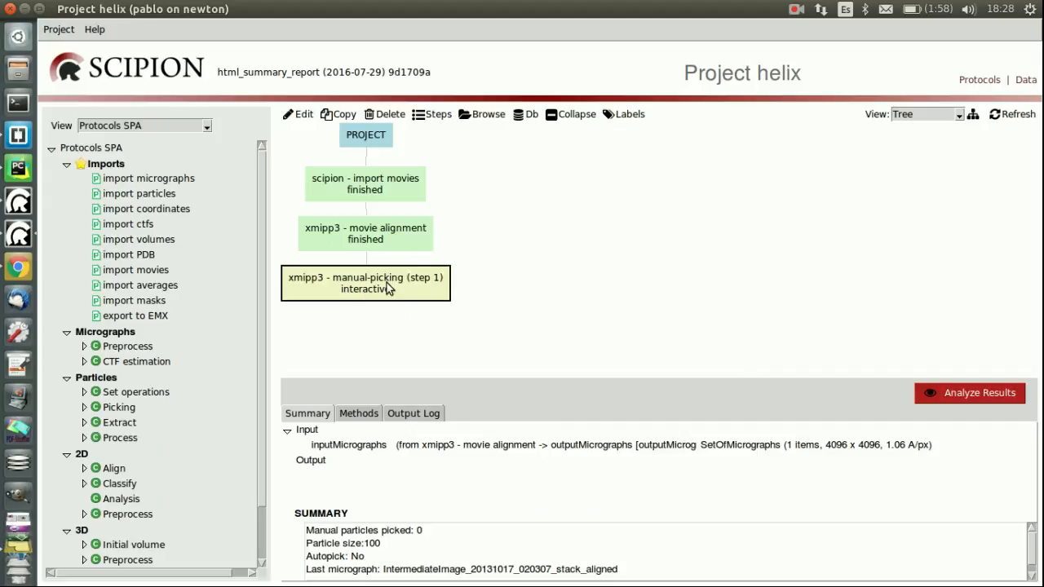
double_click(365, 283)
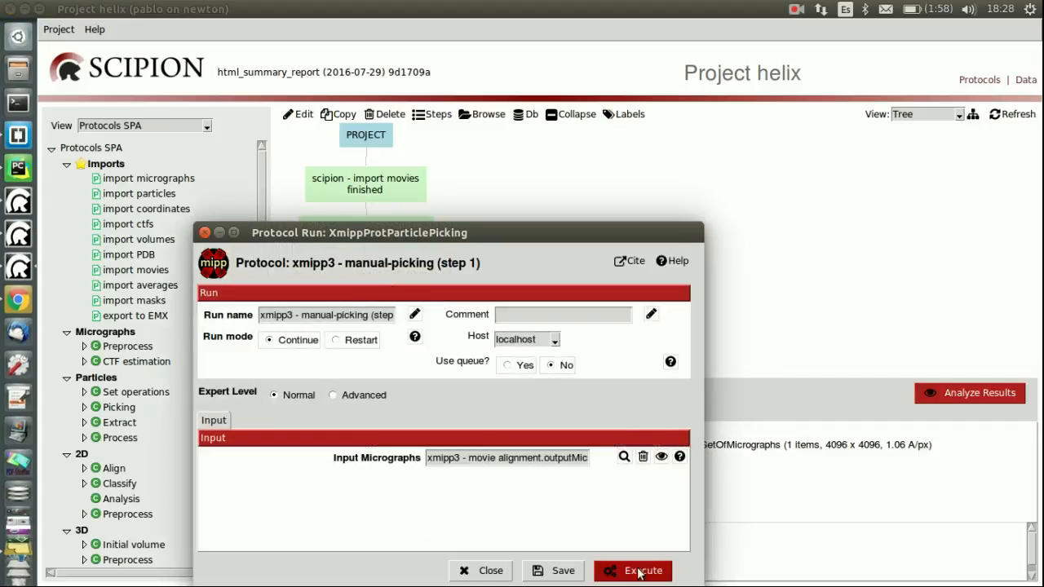
left_click(642, 571)
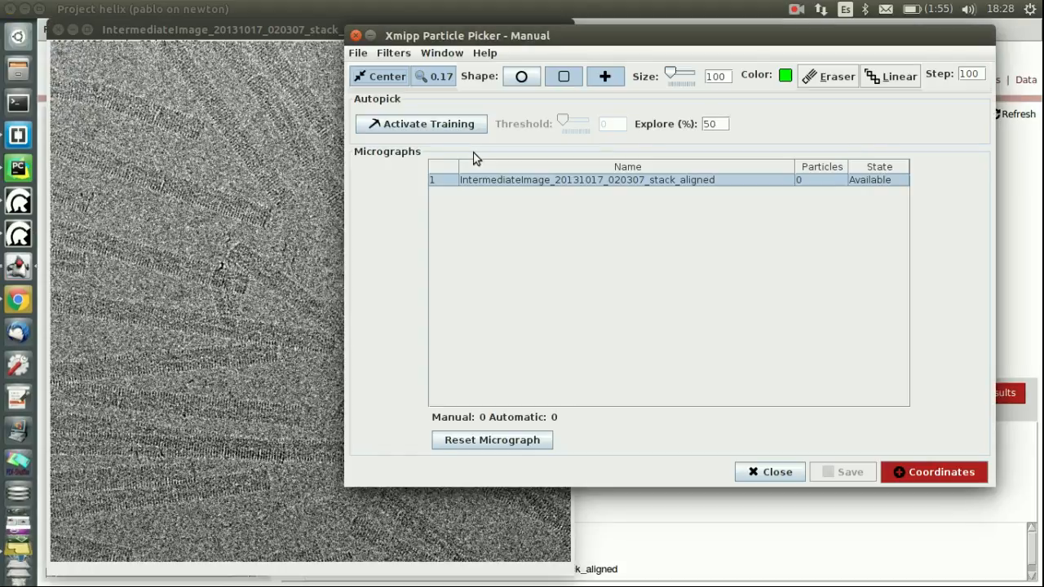
mouse_move(669, 59)
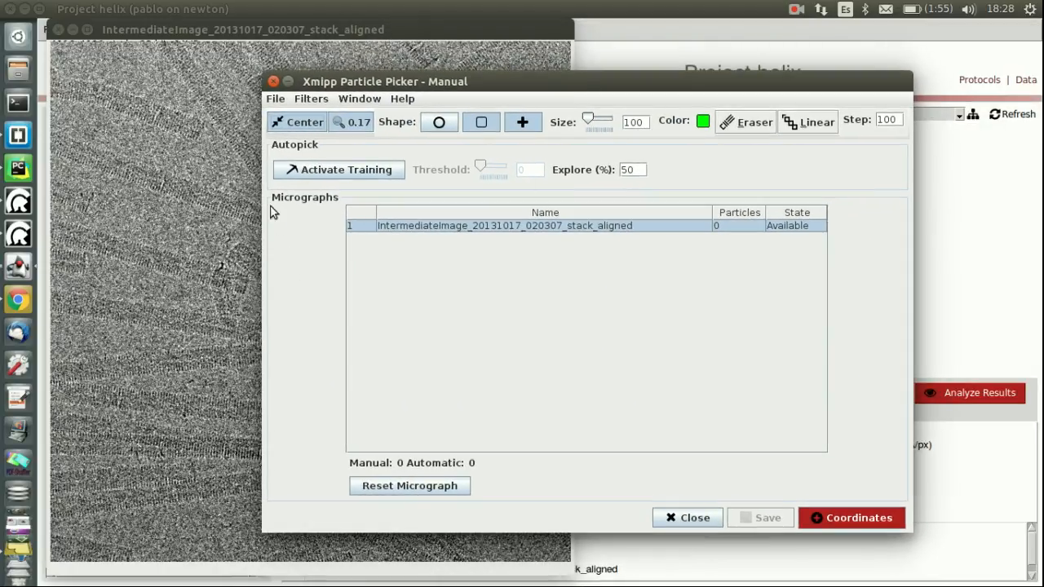
mouse_move(525, 240)
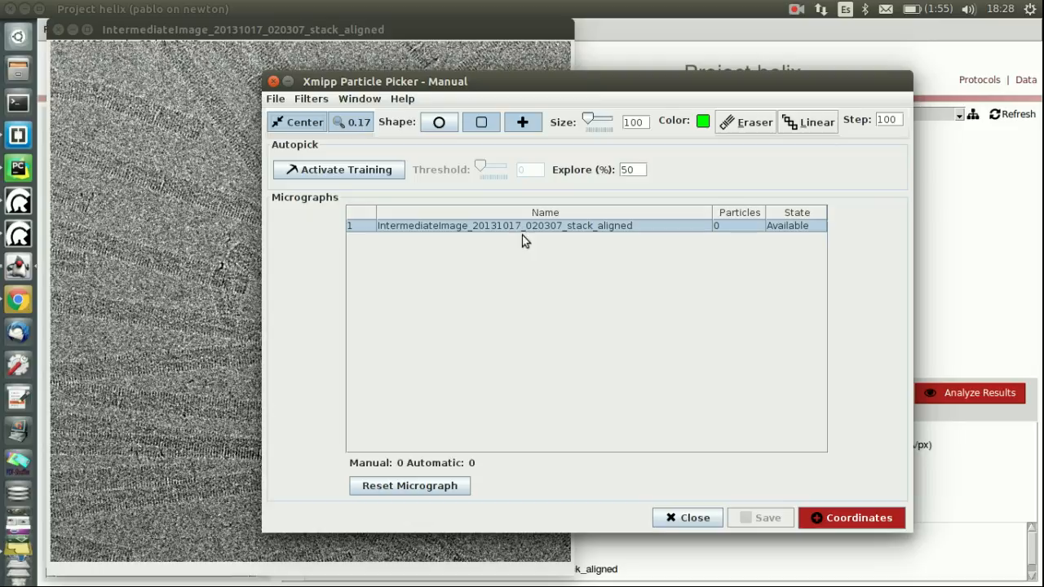
mouse_move(555, 360)
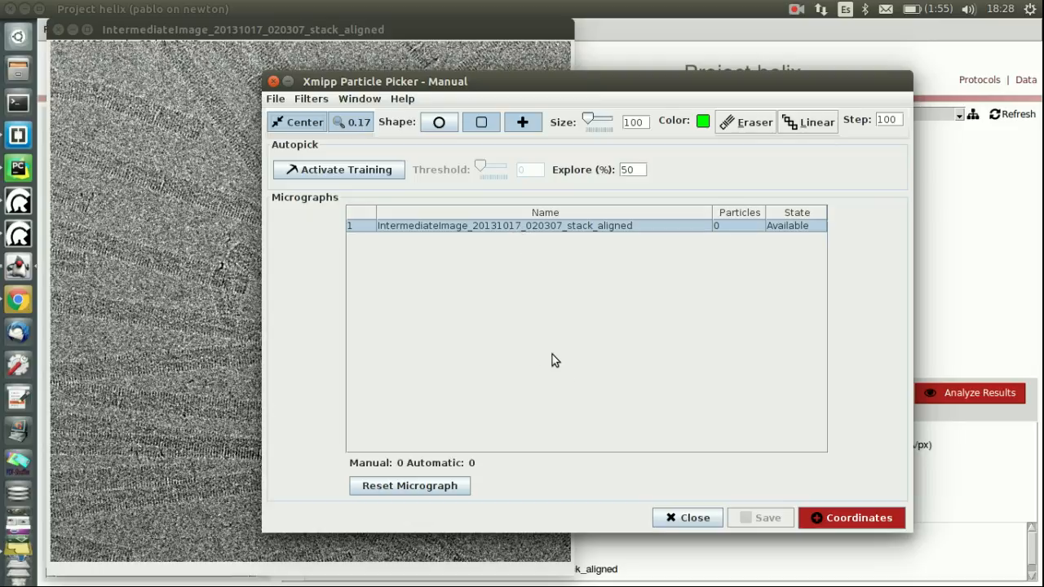
mouse_move(510, 243)
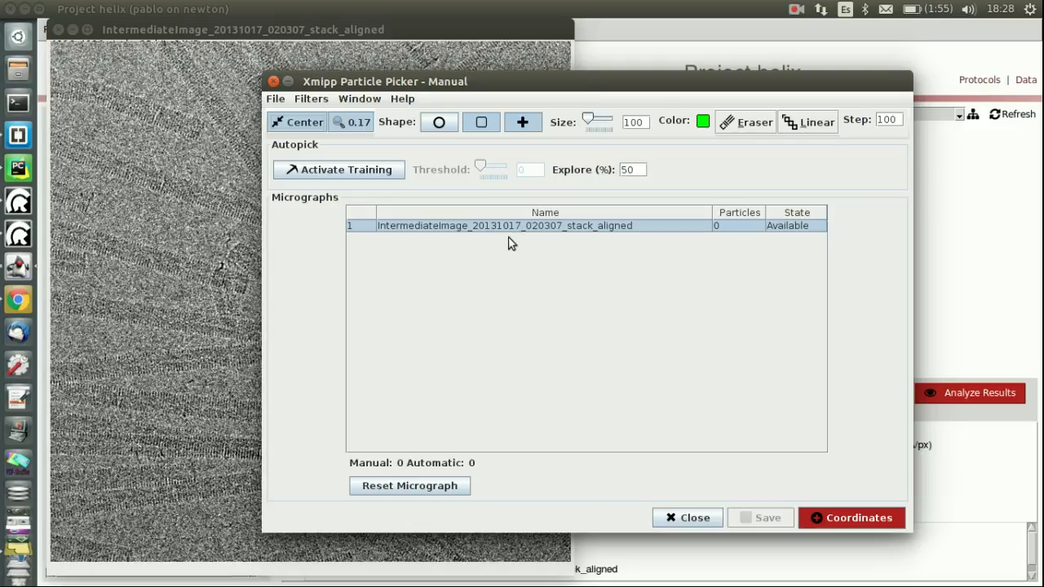
mouse_move(514, 337)
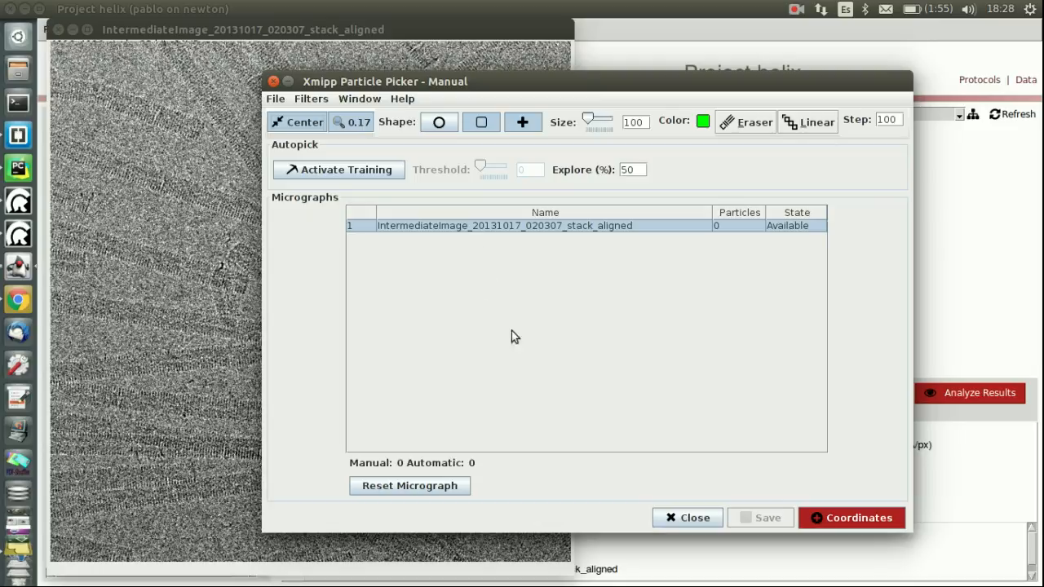
mouse_move(462, 106)
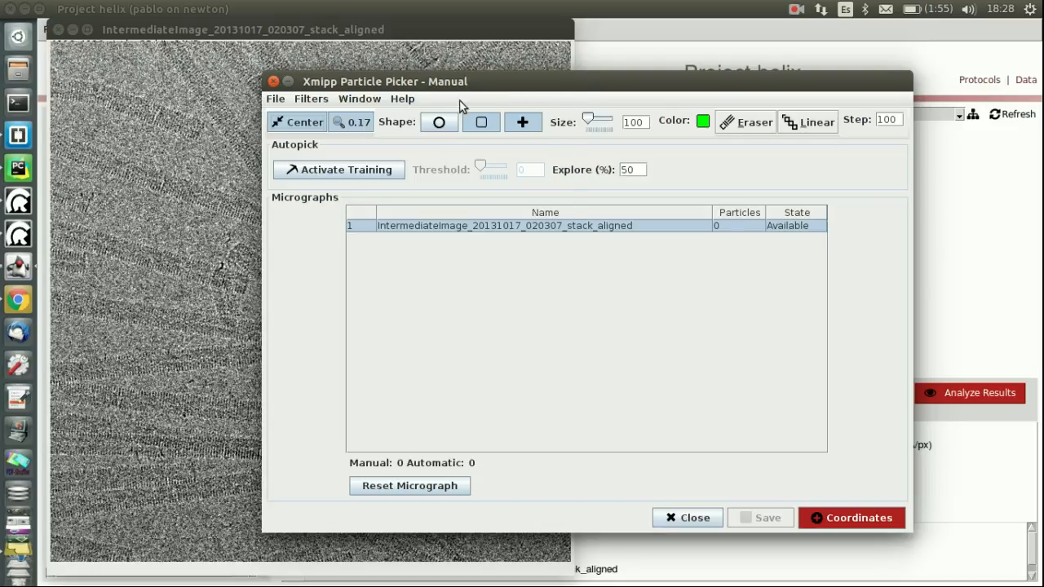
mouse_move(705, 208)
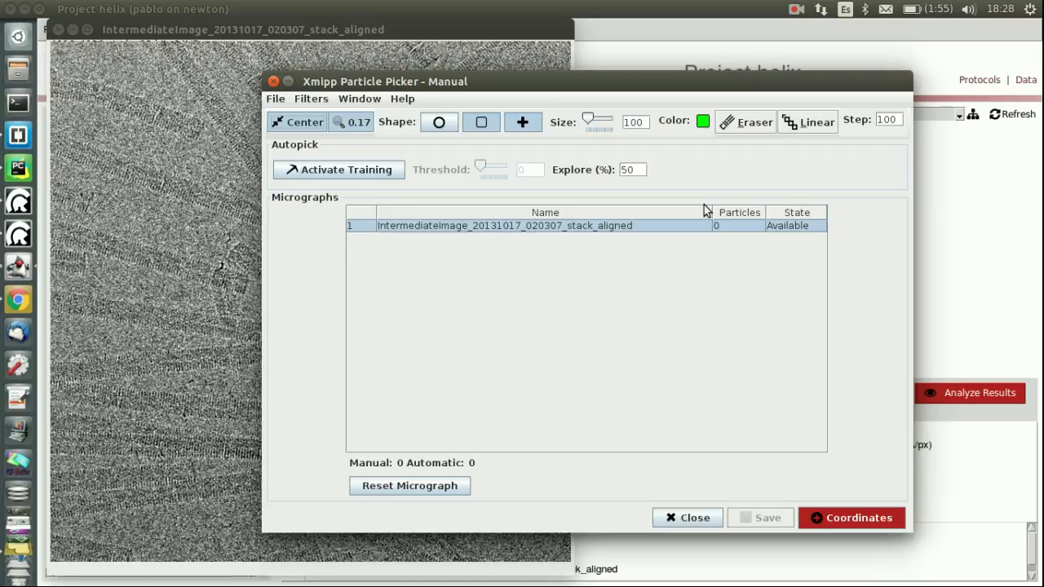
- Move the picker aside to expose the micrograph, then bring up the EMPIAR-10022 page in Chrome
left_click_drag(384, 81, 616, 81)
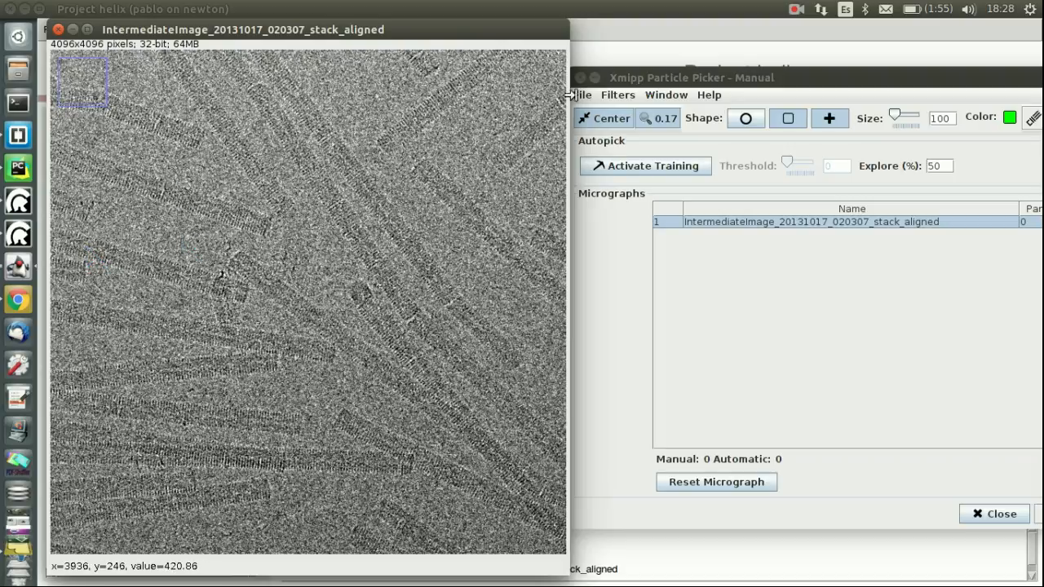
mouse_move(388, 151)
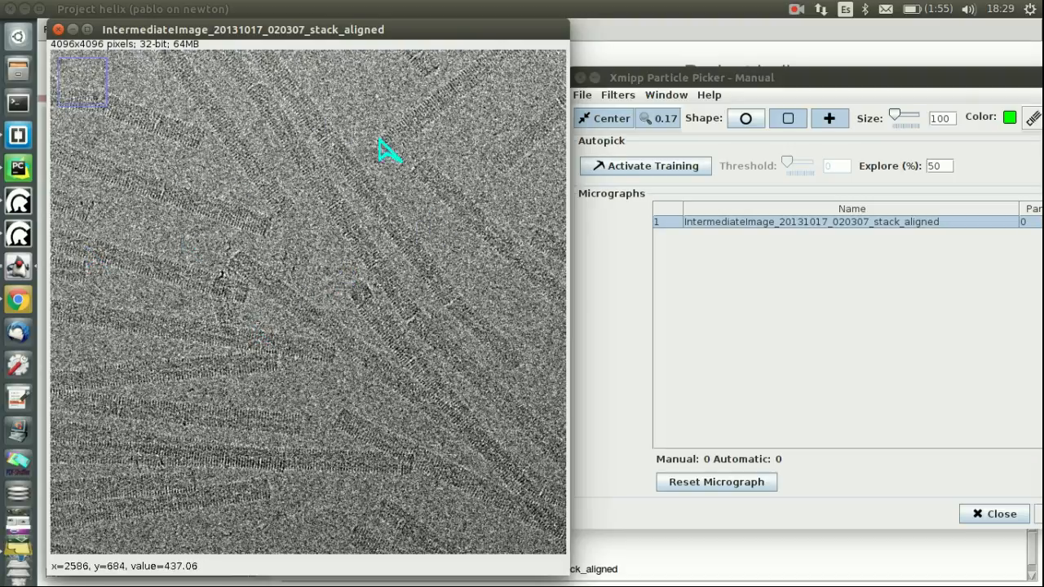
mouse_move(425, 371)
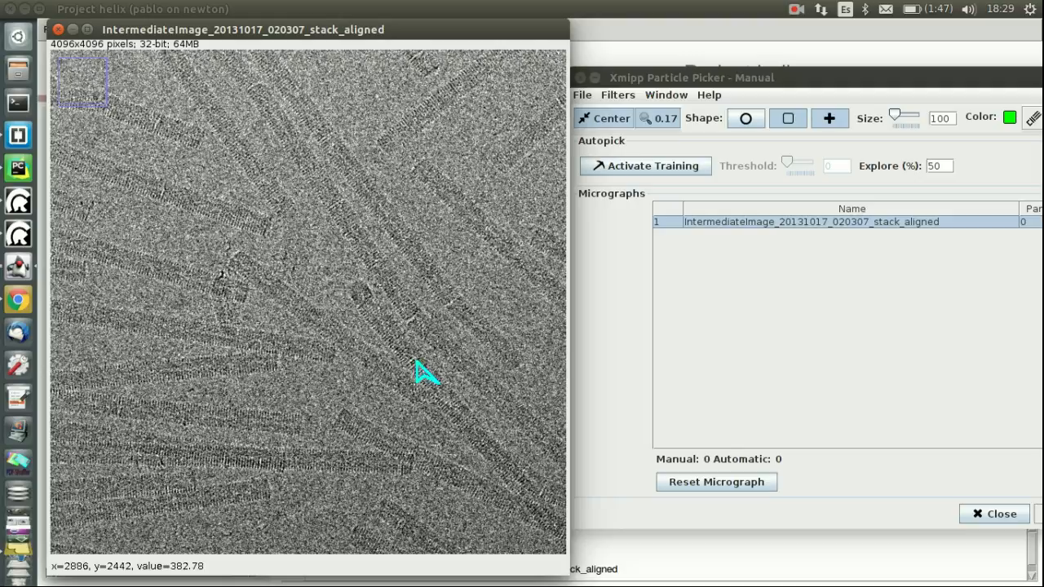
mouse_move(359, 318)
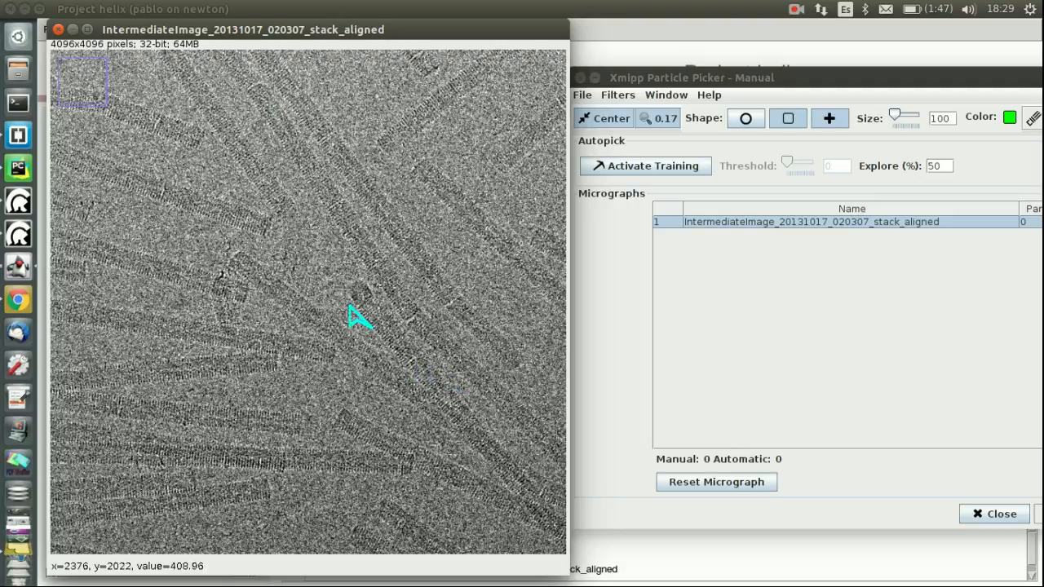
key("alt+Tab")
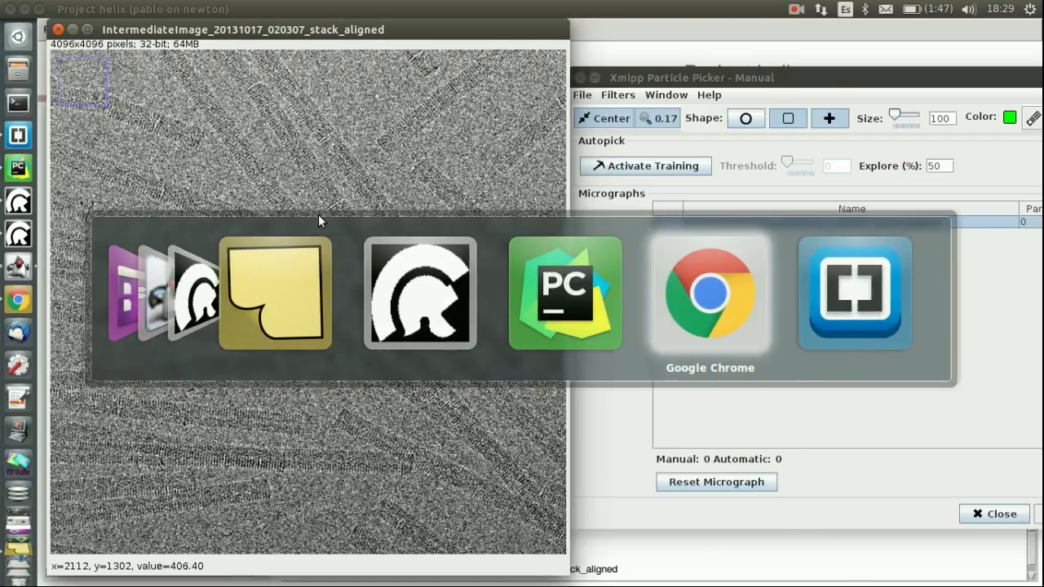
left_click(709, 294)
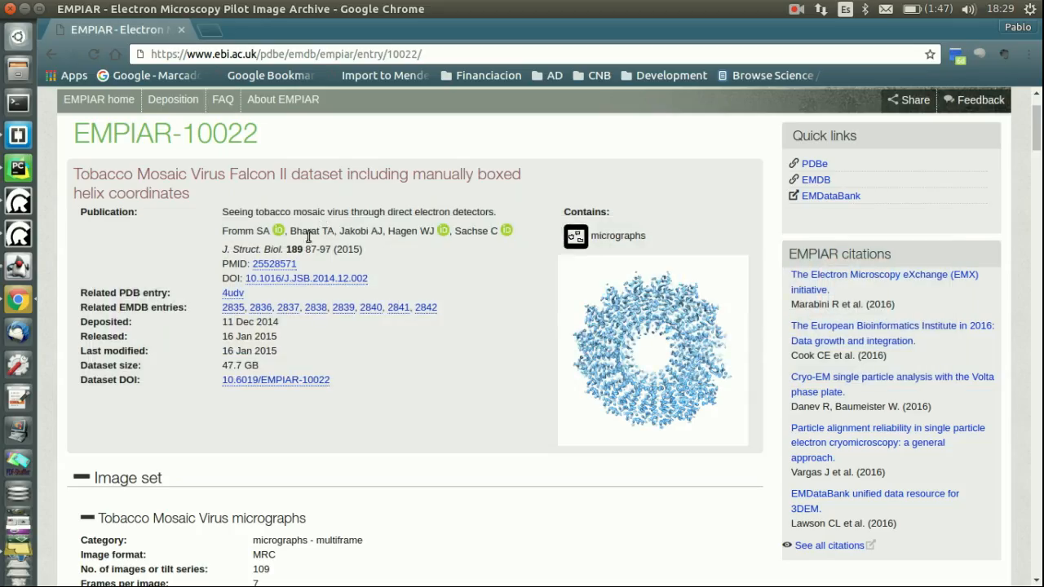
mouse_move(307, 284)
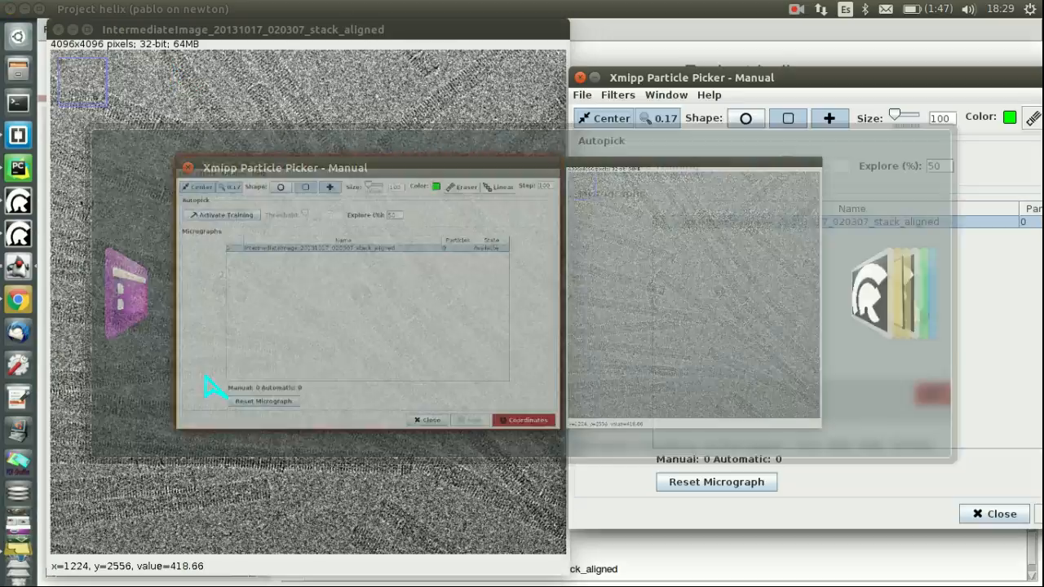
- Return to the particle picker and shift its window slightly left over the micrograph
left_click(427, 420)
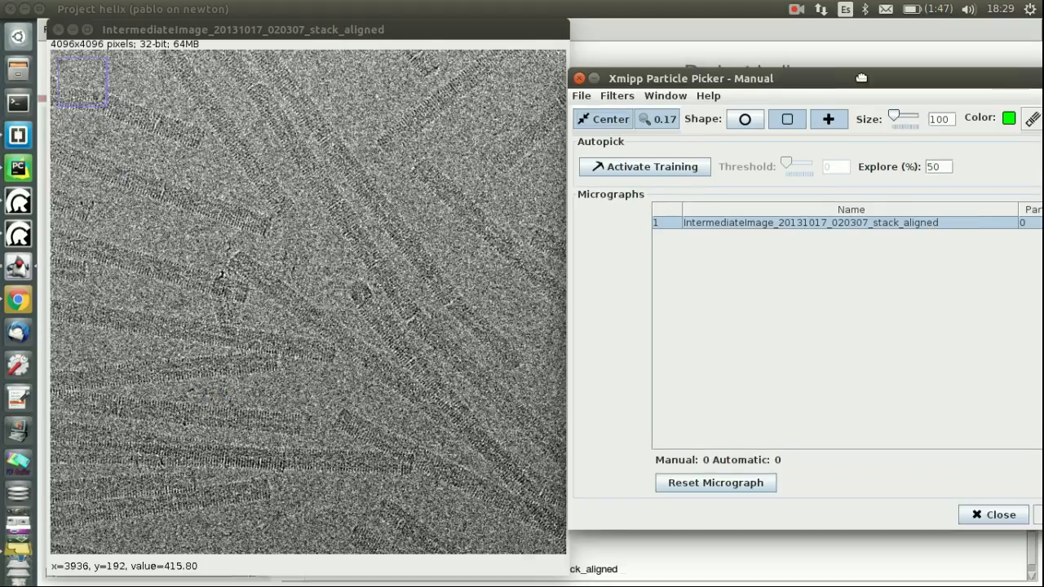
left_click_drag(690, 78, 518, 88)
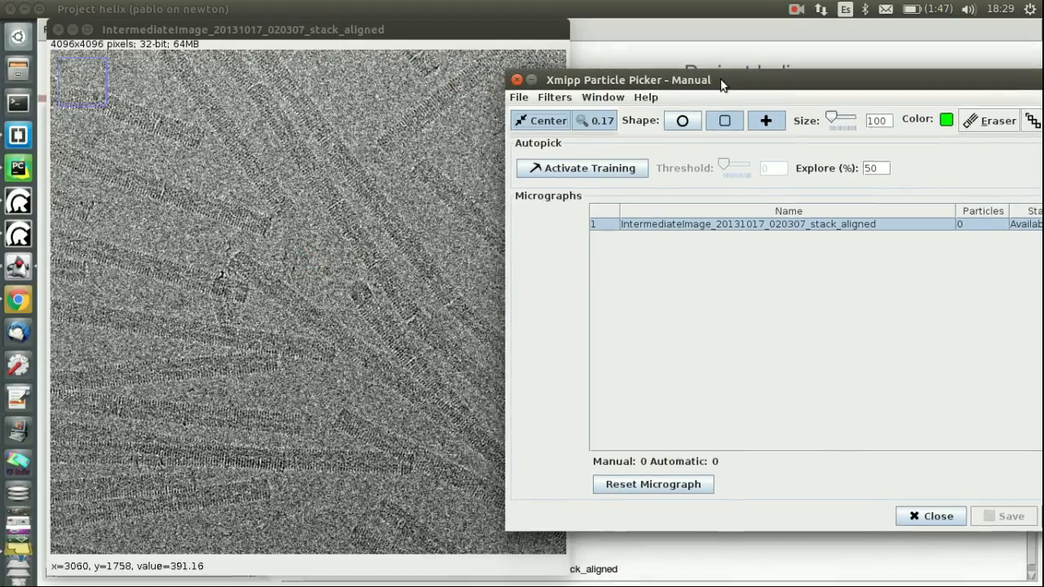
mouse_move(191, 213)
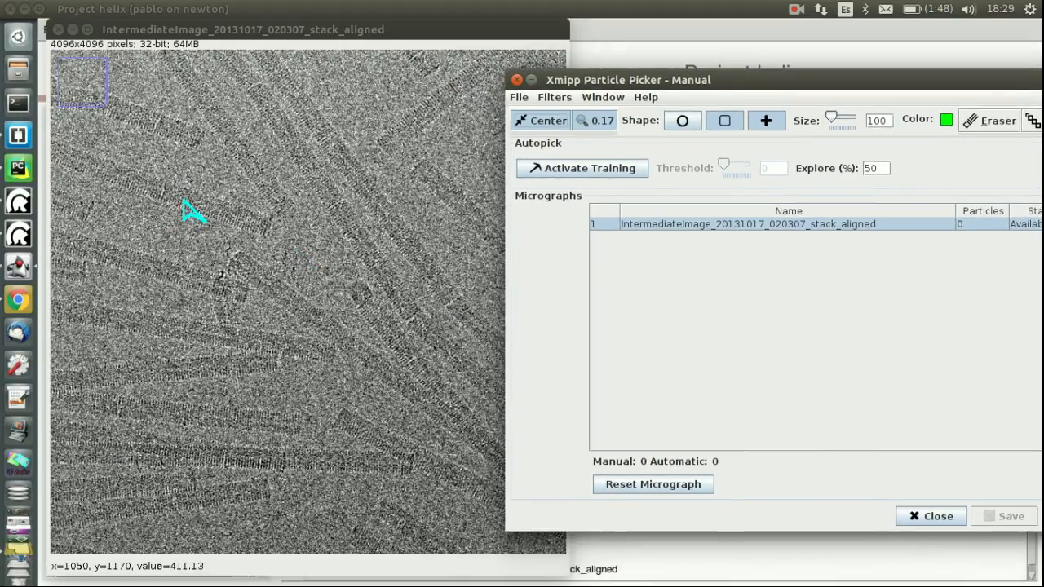
- Pick particle boxes along the upper-left filament, a lower filament, and one near the top
left_click(197, 205)
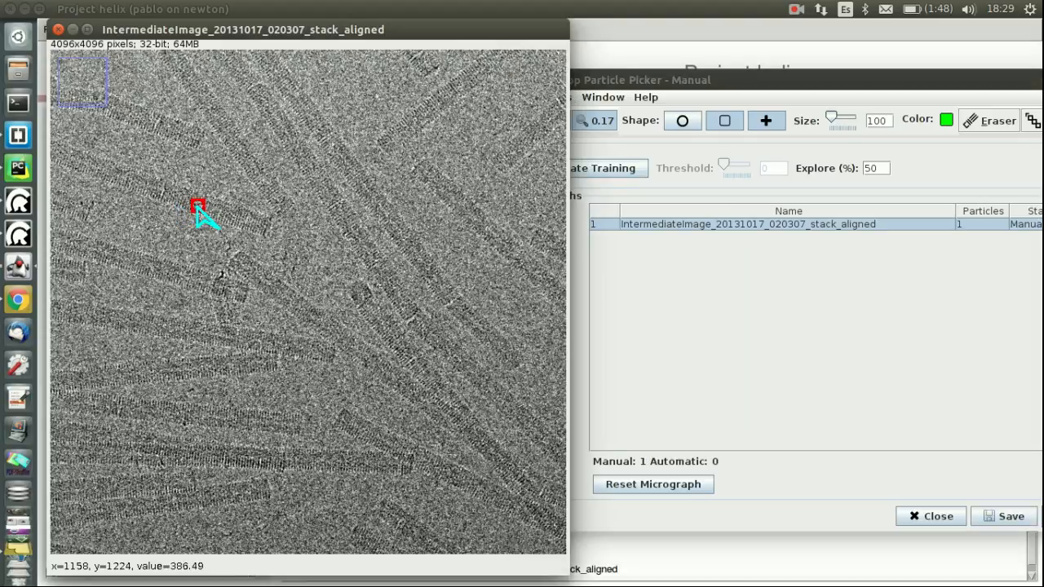
left_click(199, 205)
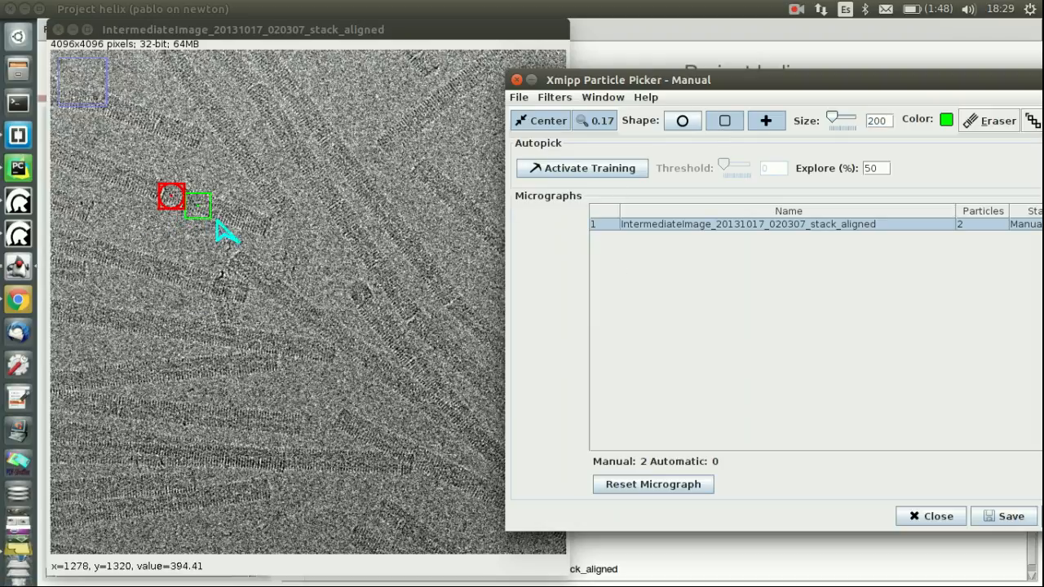
mouse_move(261, 245)
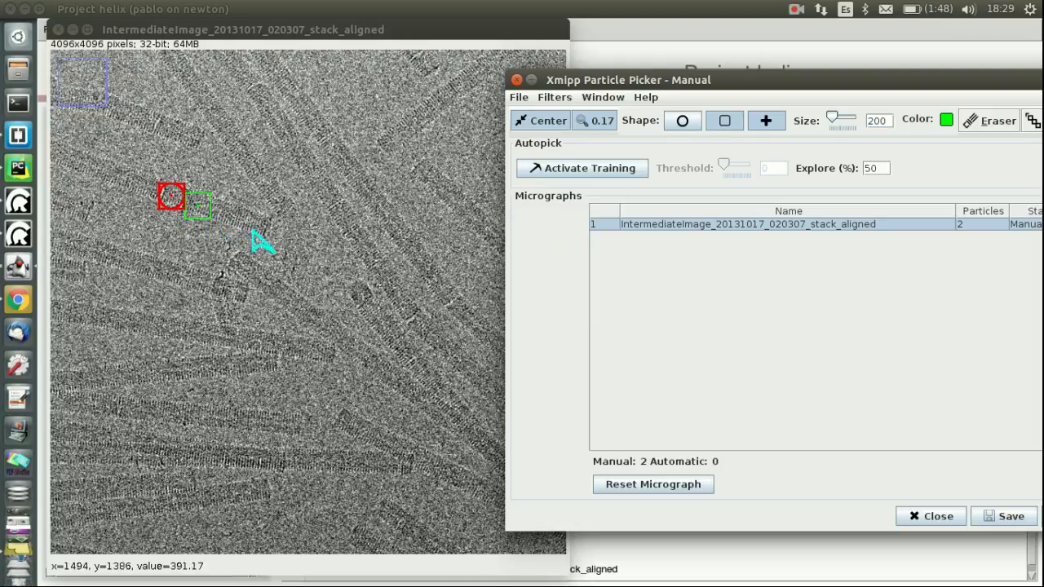
left_click(249, 227)
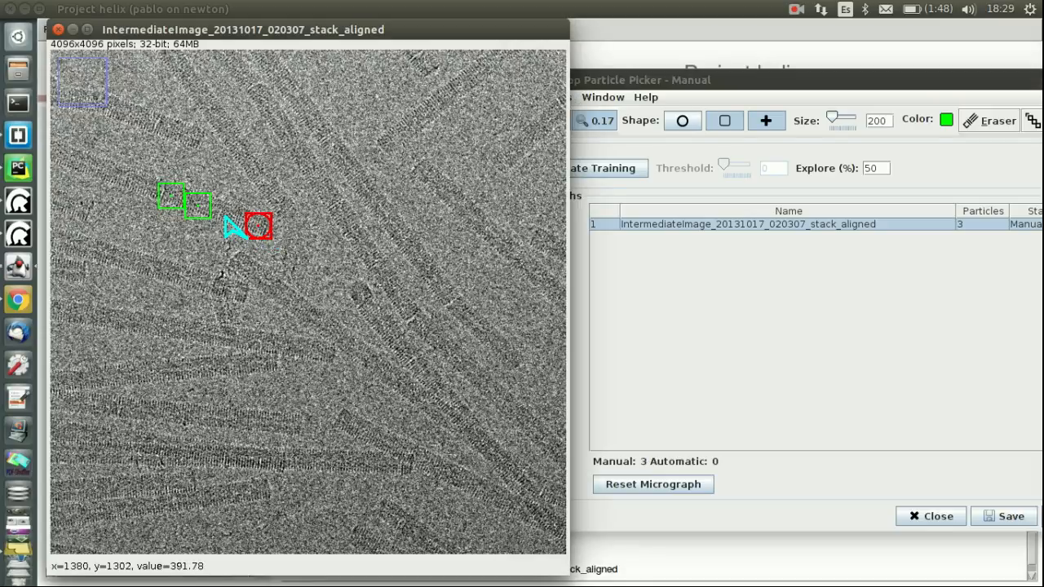
left_click(261, 224)
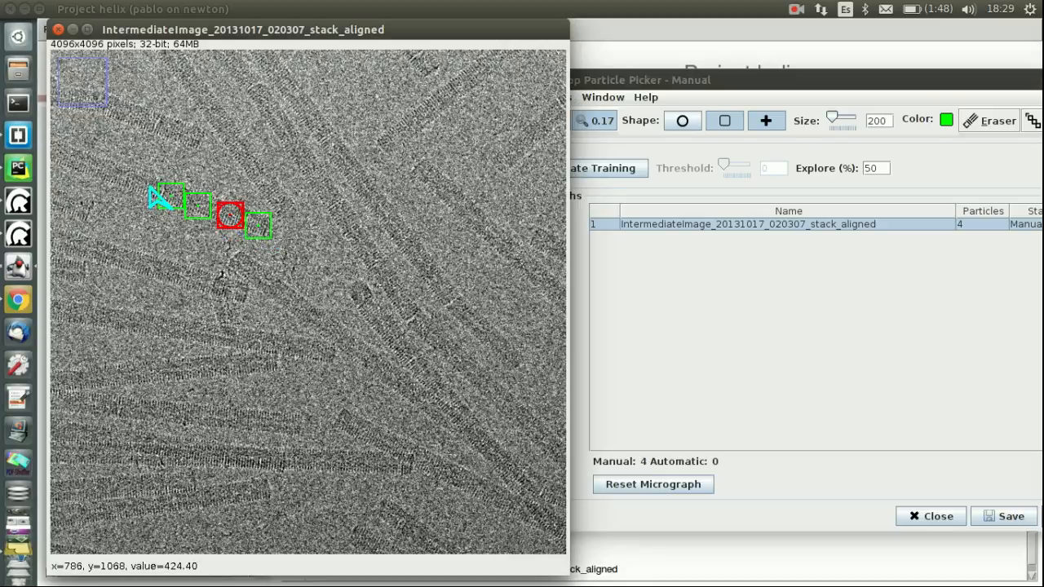
left_click(122, 192)
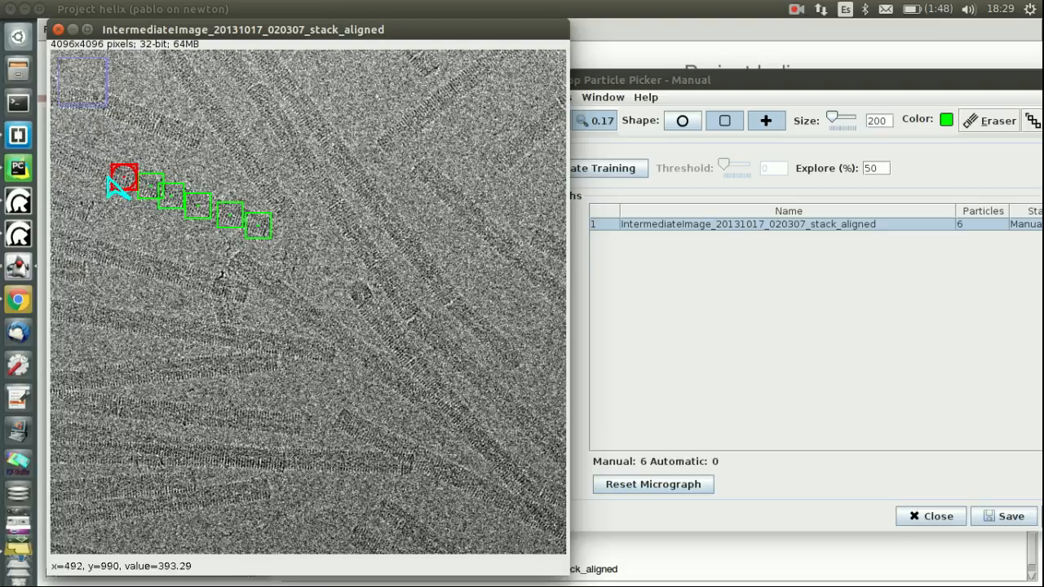
left_click(71, 154)
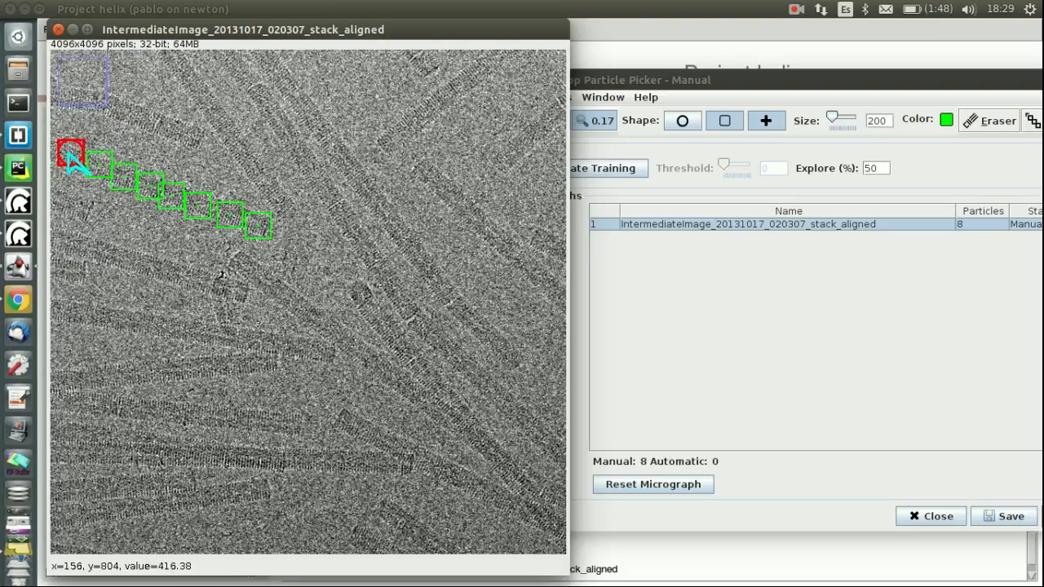
left_click(229, 292)
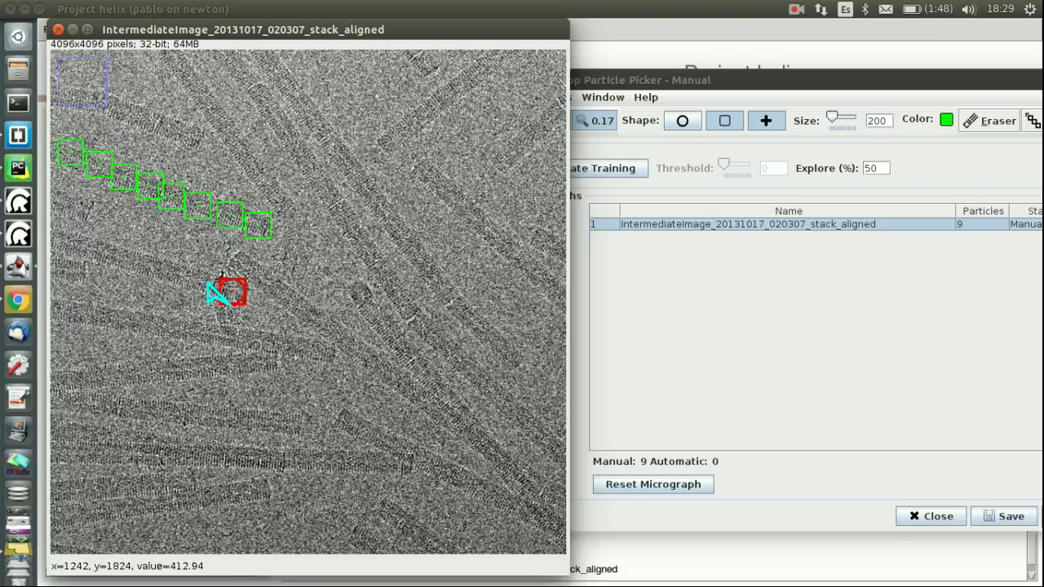
left_click(236, 290)
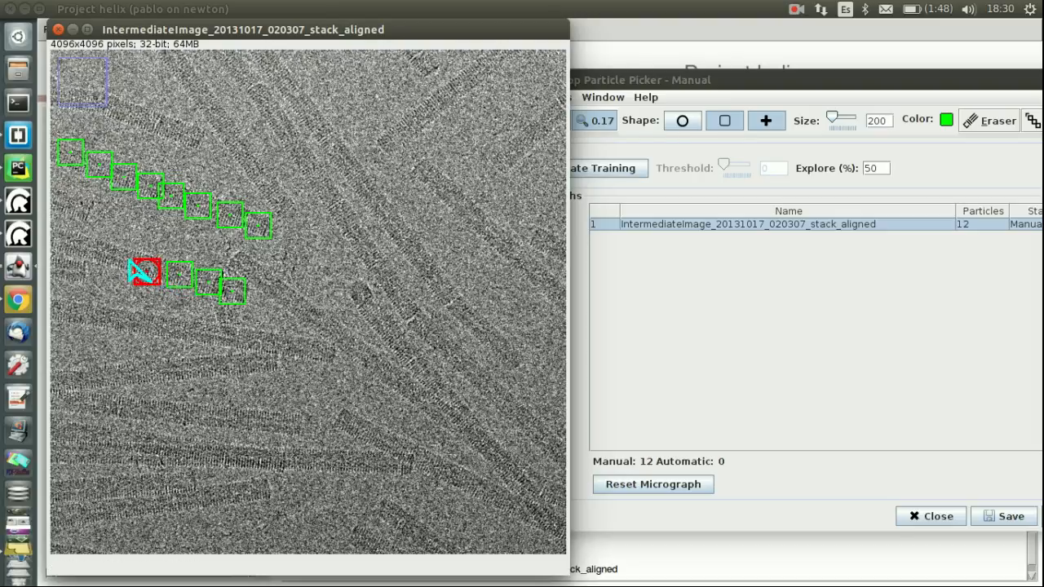
left_click(90, 245)
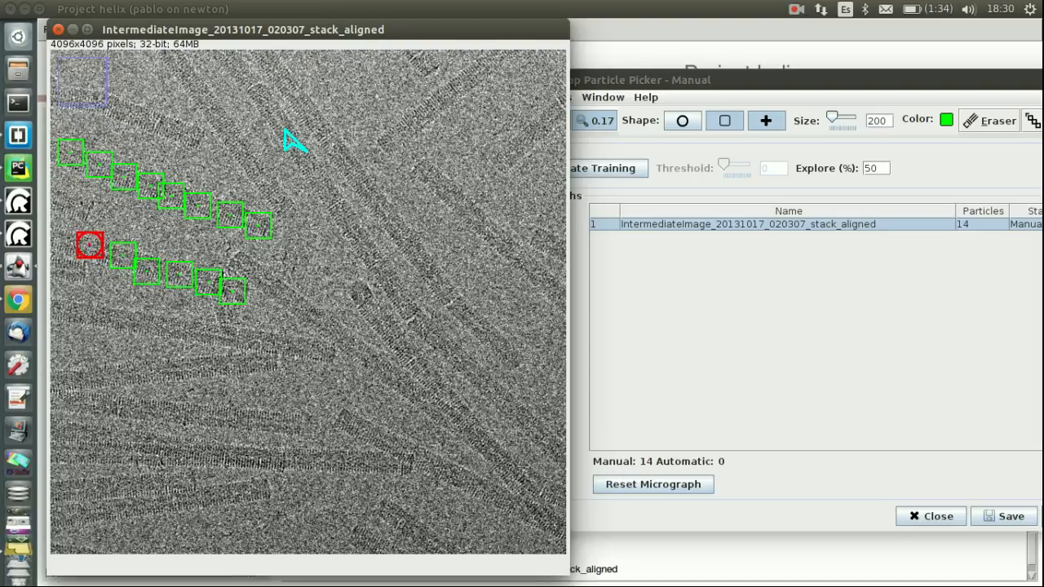
left_click(298, 154)
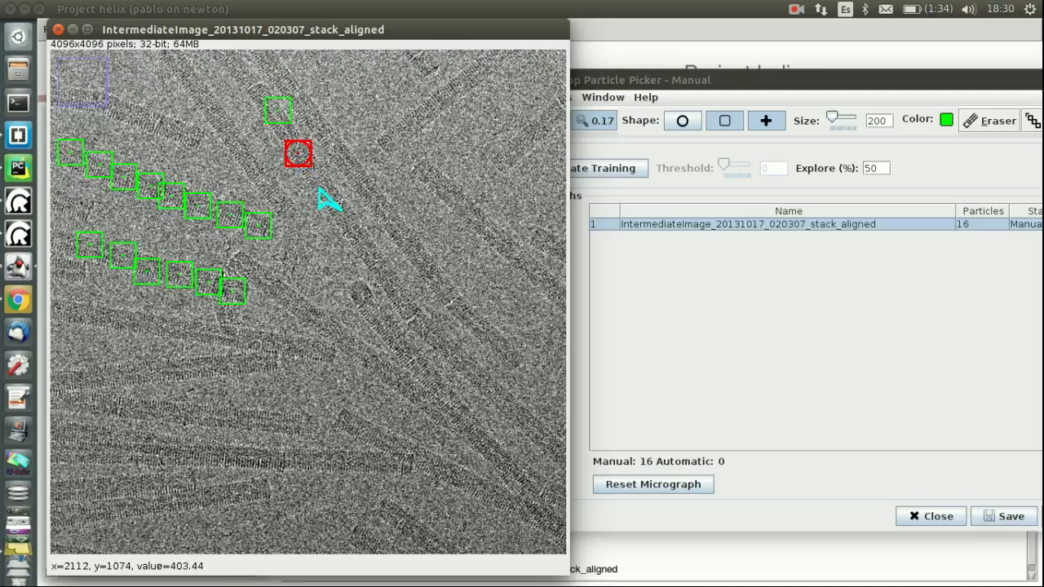
left_click(318, 189)
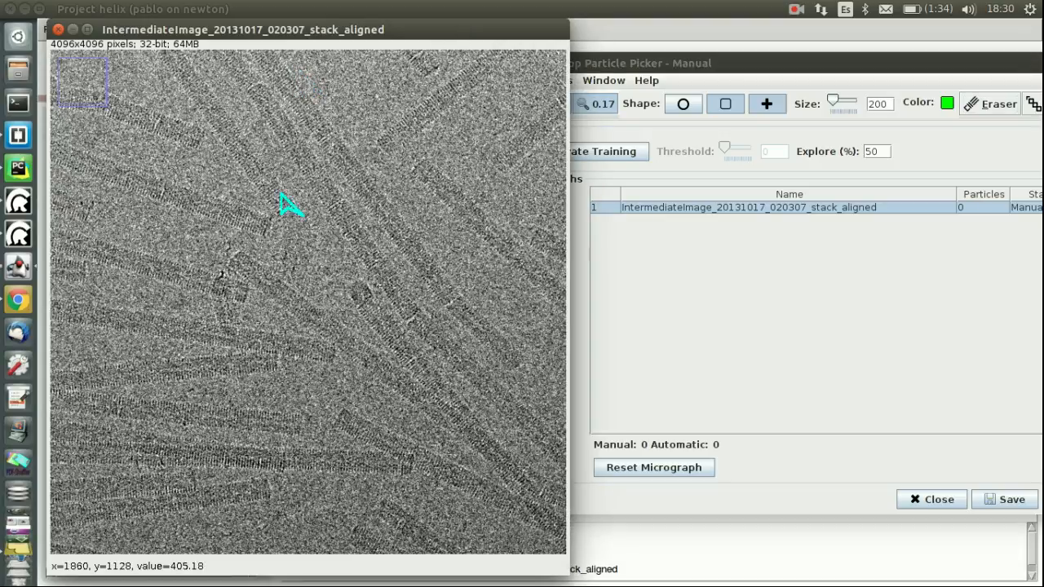
mouse_move(32, 322)
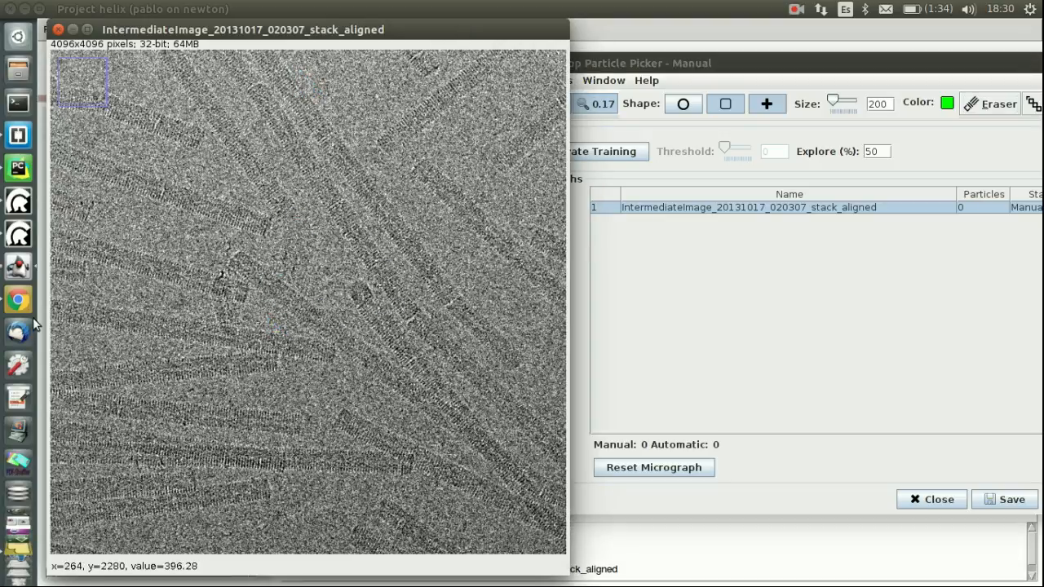
mouse_move(302, 314)
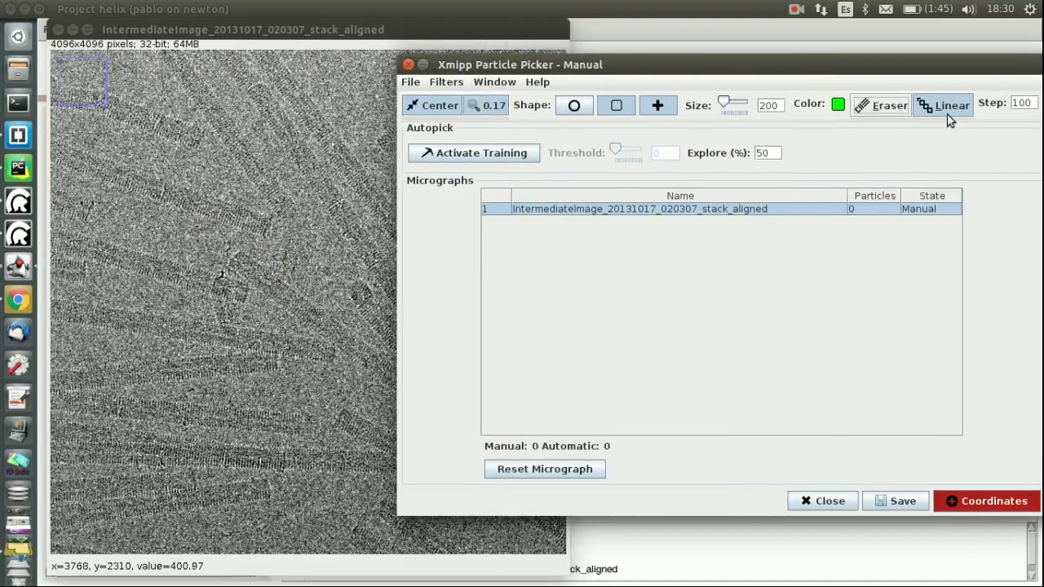
mouse_move(237, 286)
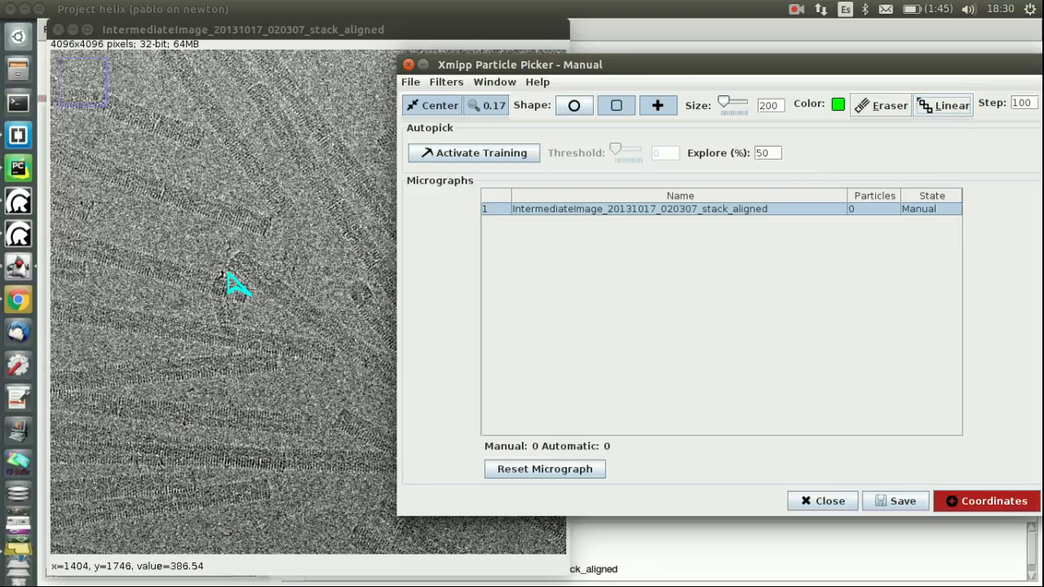
mouse_move(944, 149)
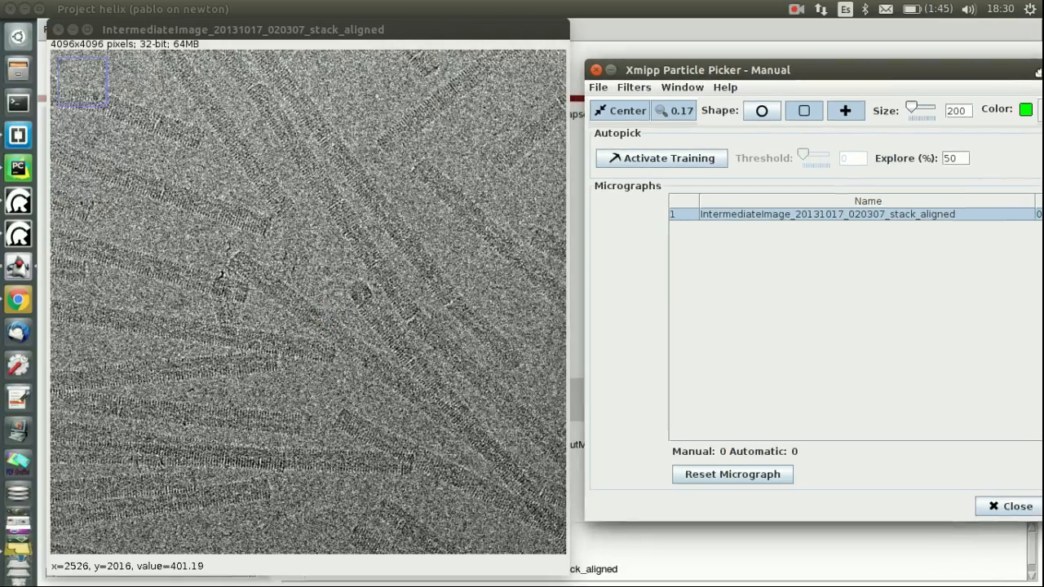
- Line-pick the upper-left filament from start to end, filling it with 15 boxes
left_click(227, 217)
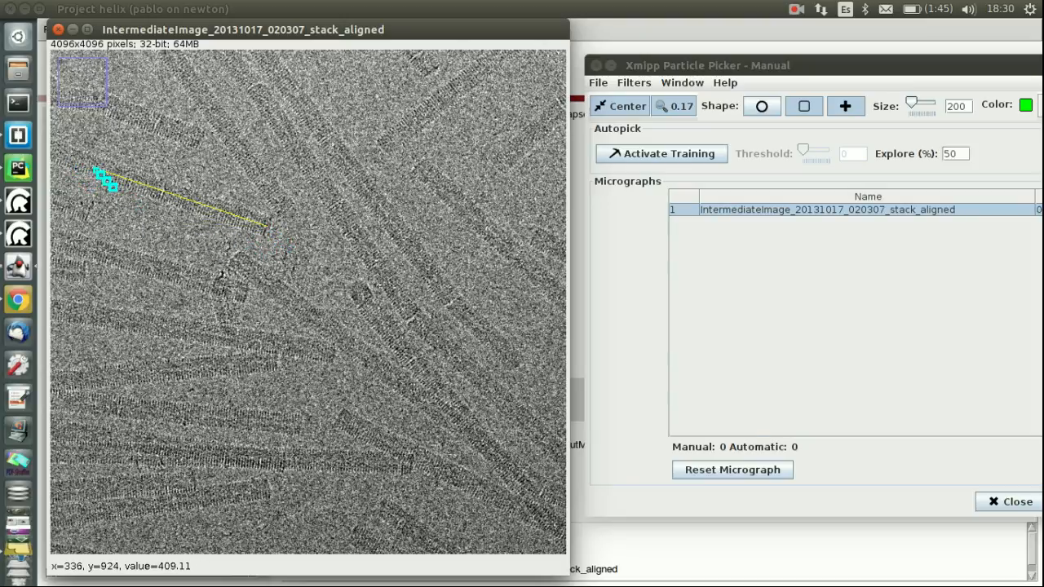
left_click_drag(106, 180, 269, 228)
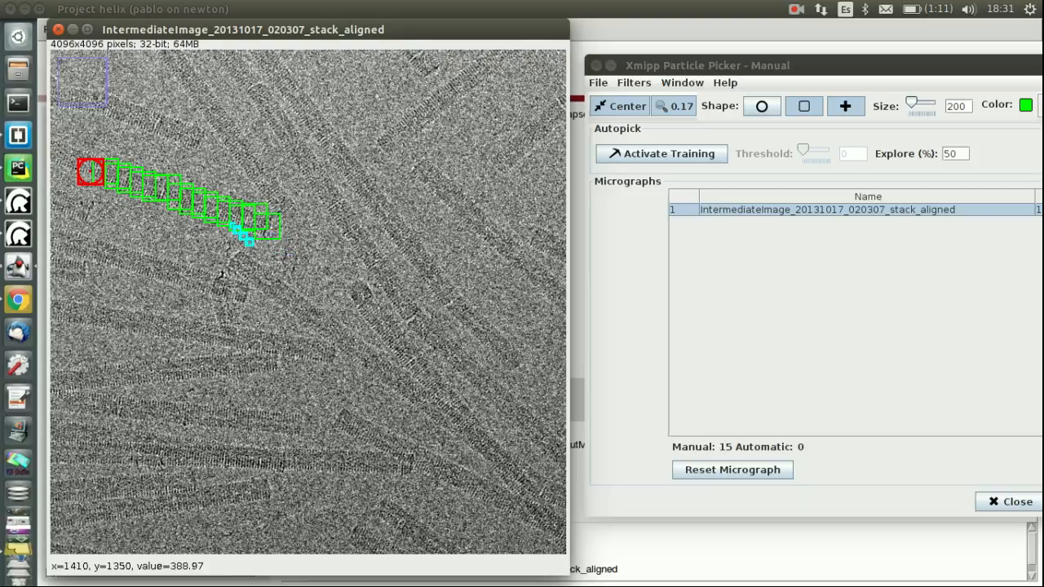
mouse_move(946, 78)
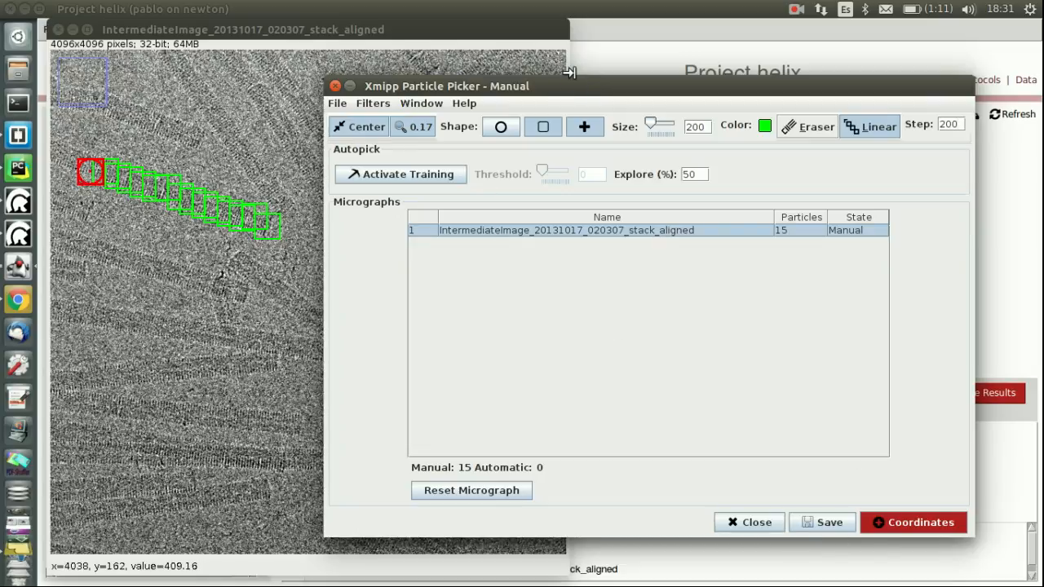
- Shift the picker window further aside to uncover the micrograph
left_click_drag(446, 86, 657, 93)
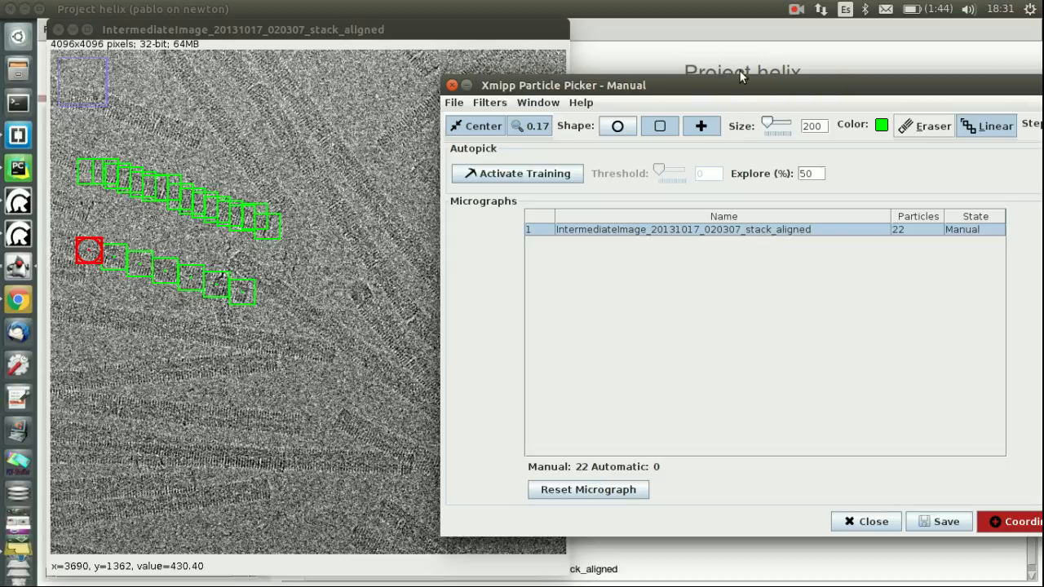
left_click_drag(563, 85, 490, 55)
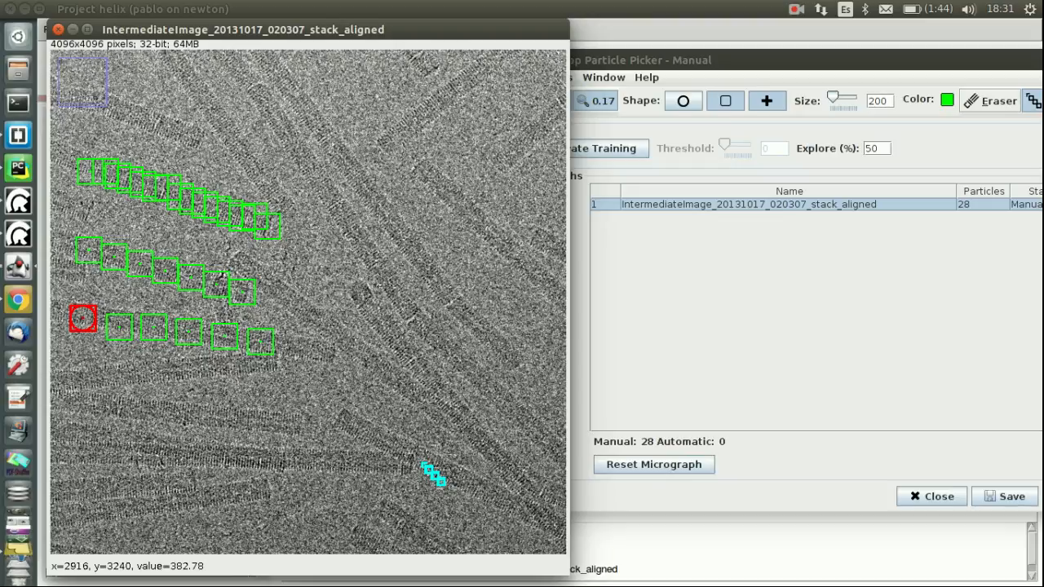
mouse_move(947, 65)
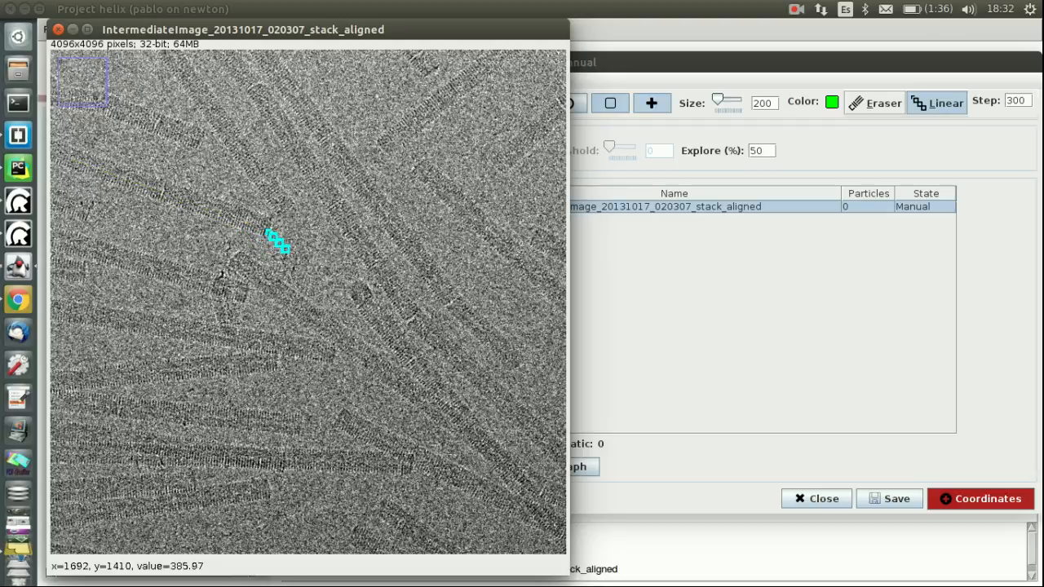
- Place spaced rows of boxes along filaments, then erase the boxes on the upper-right filaments
left_click(266, 229)
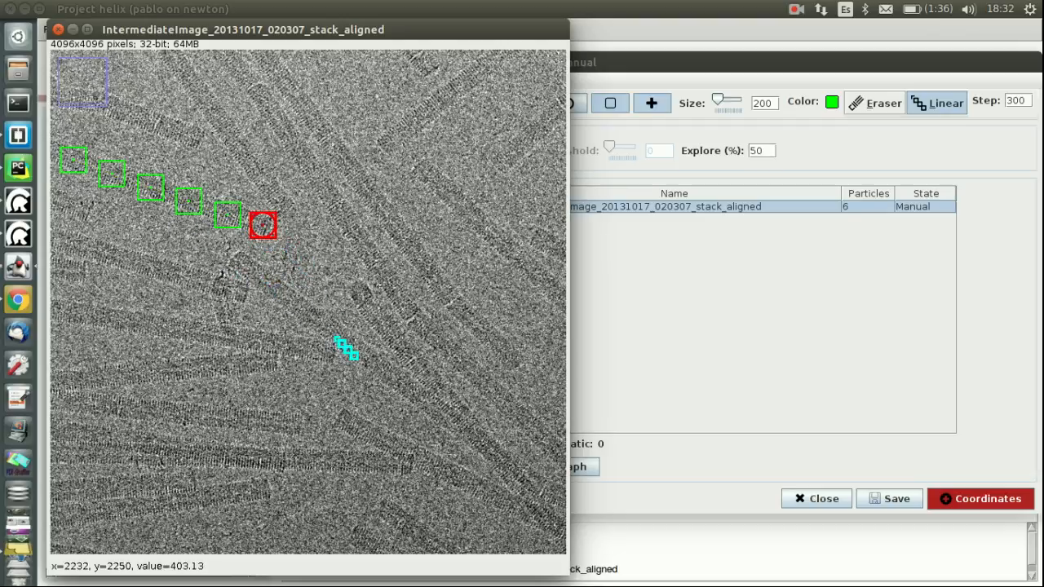
mouse_move(253, 275)
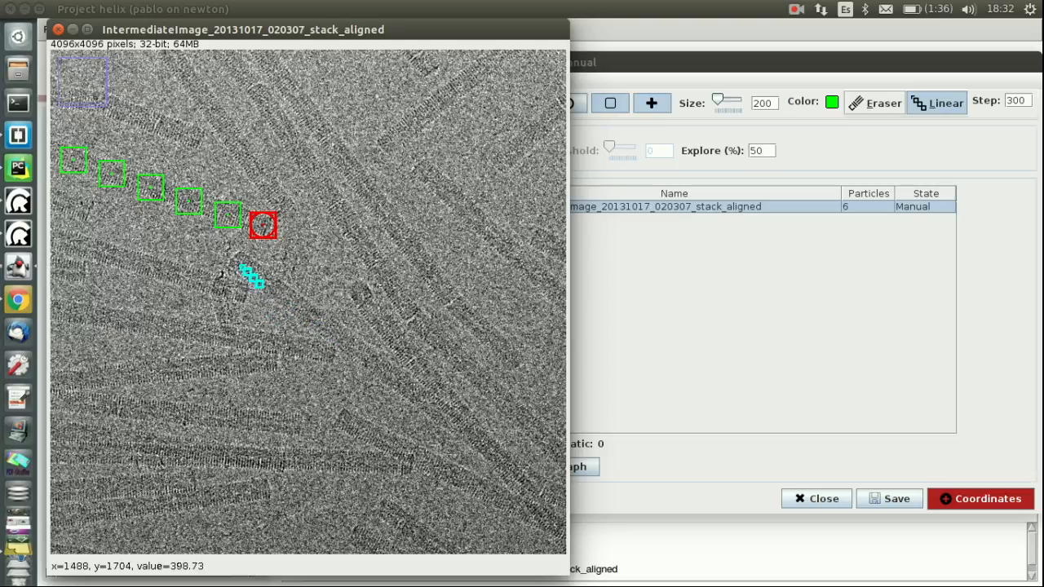
left_click_drag(253, 274, 425, 404)
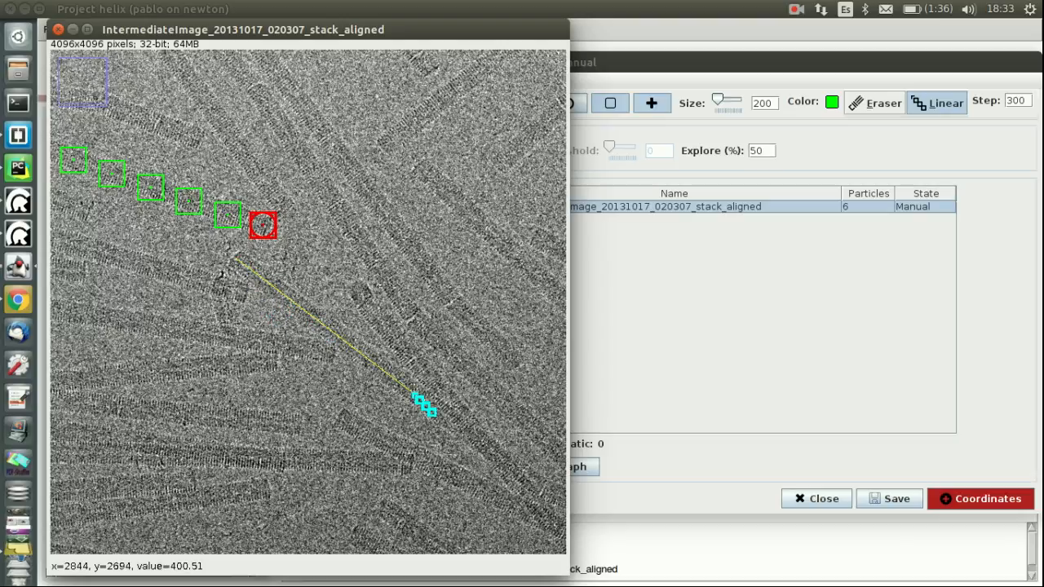
left_click(422, 411)
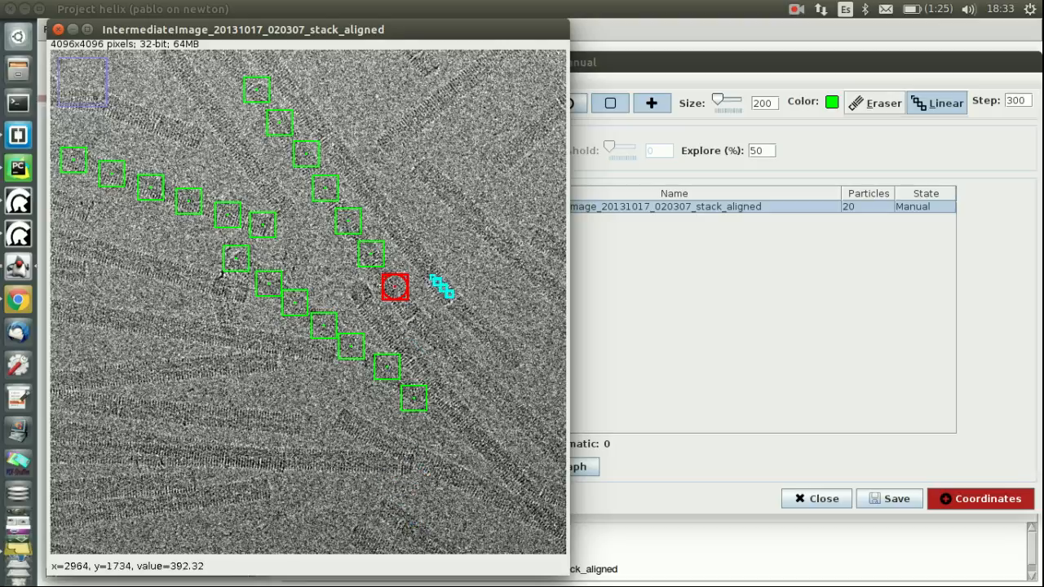
mouse_move(519, 365)
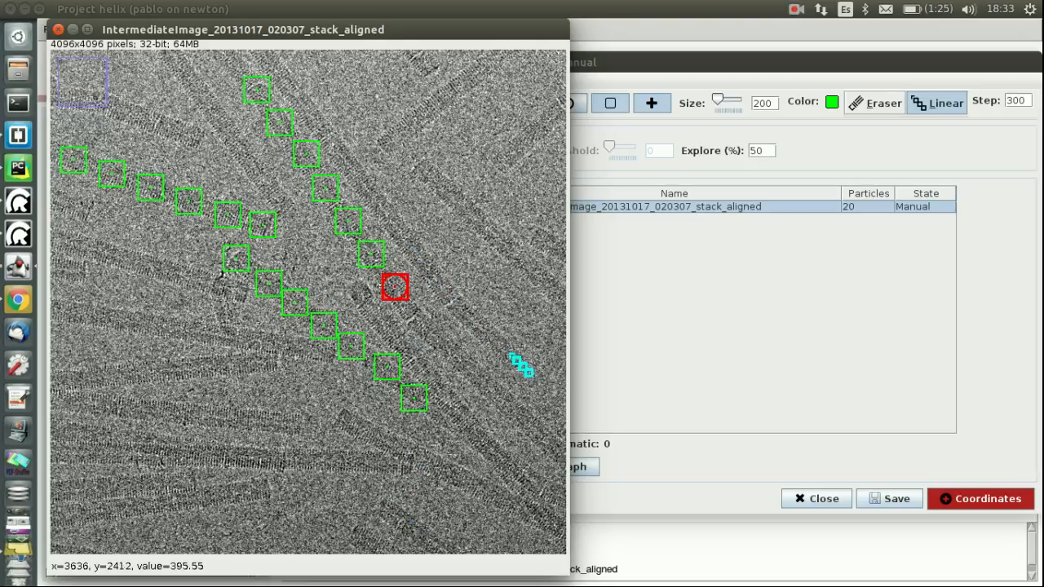
mouse_move(431, 264)
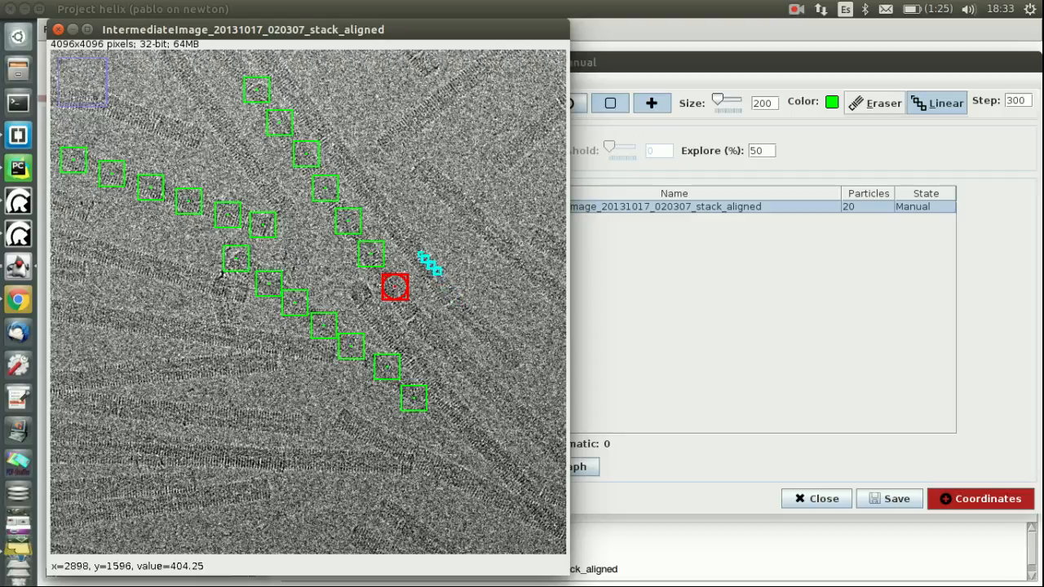
mouse_move(441, 281)
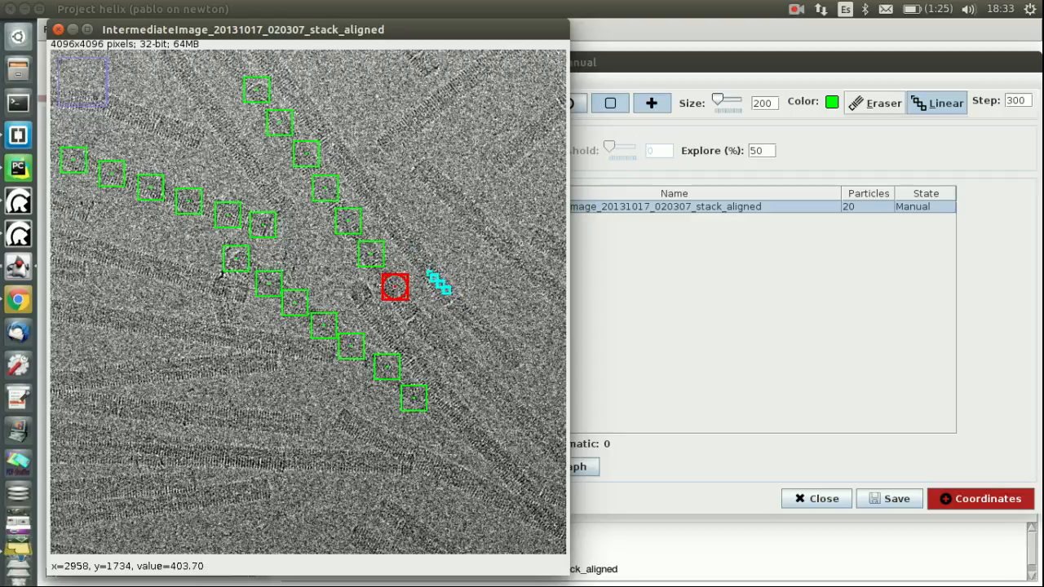
mouse_move(523, 372)
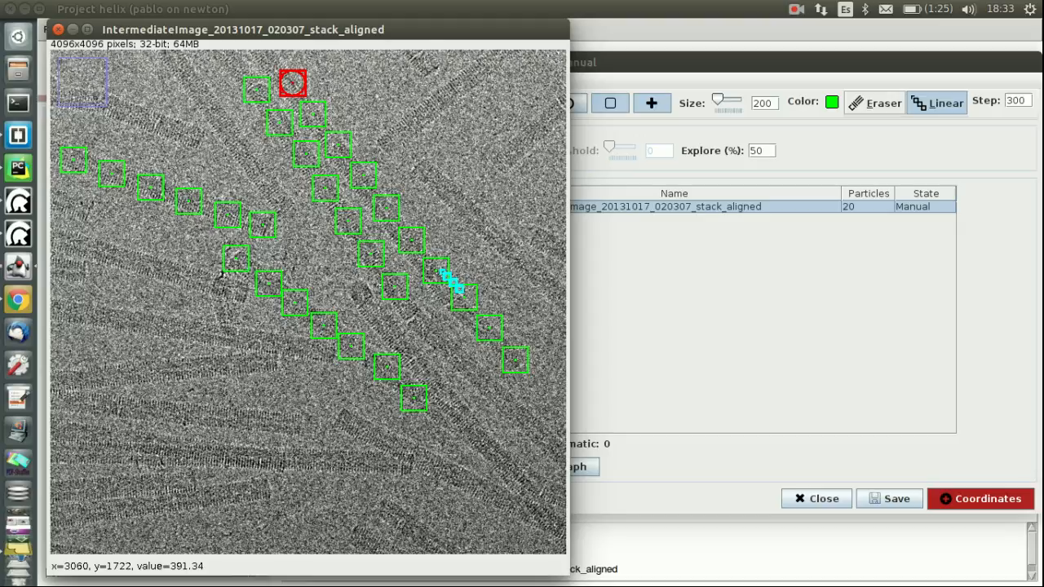
mouse_move(469, 342)
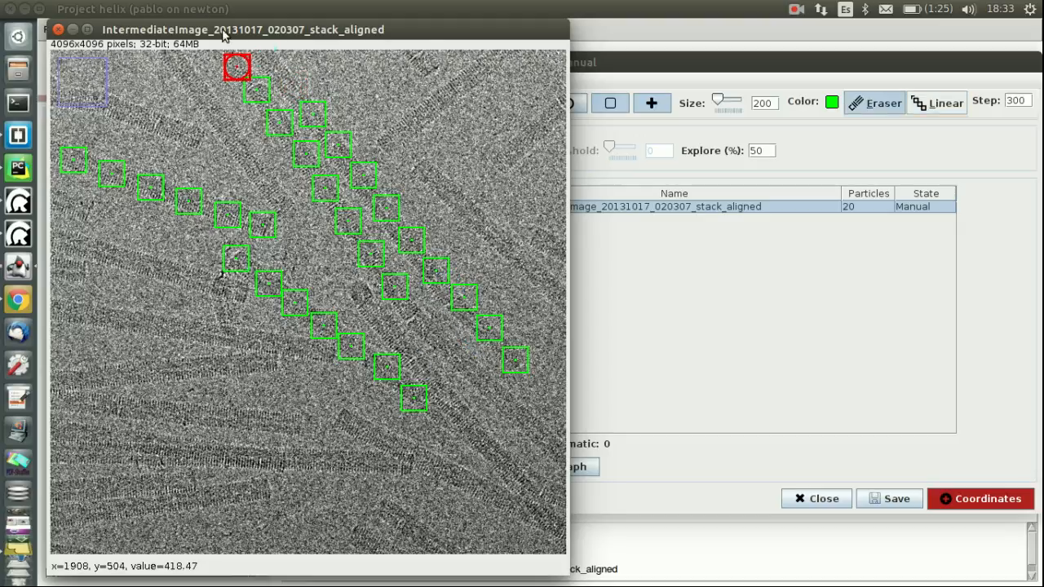
left_click(514, 359)
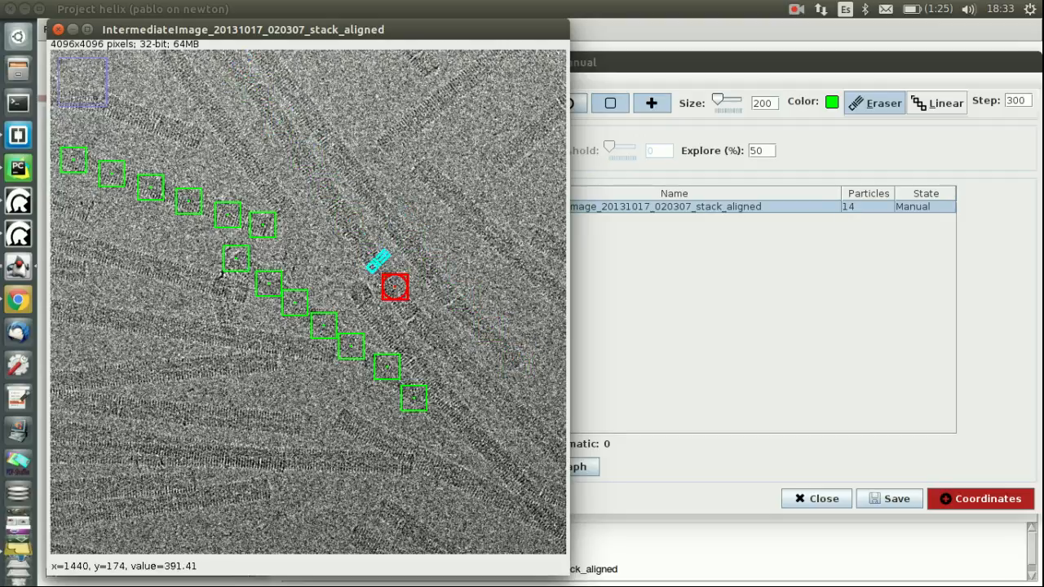
- Erase the stray central box and add spaced pick rows along three more filaments
left_click(396, 287)
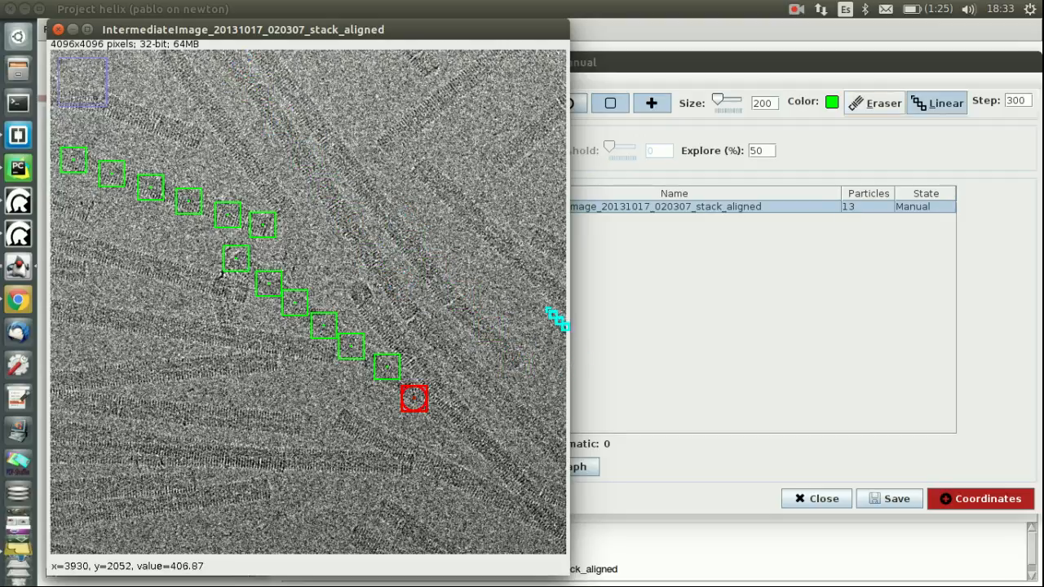
mouse_move(522, 372)
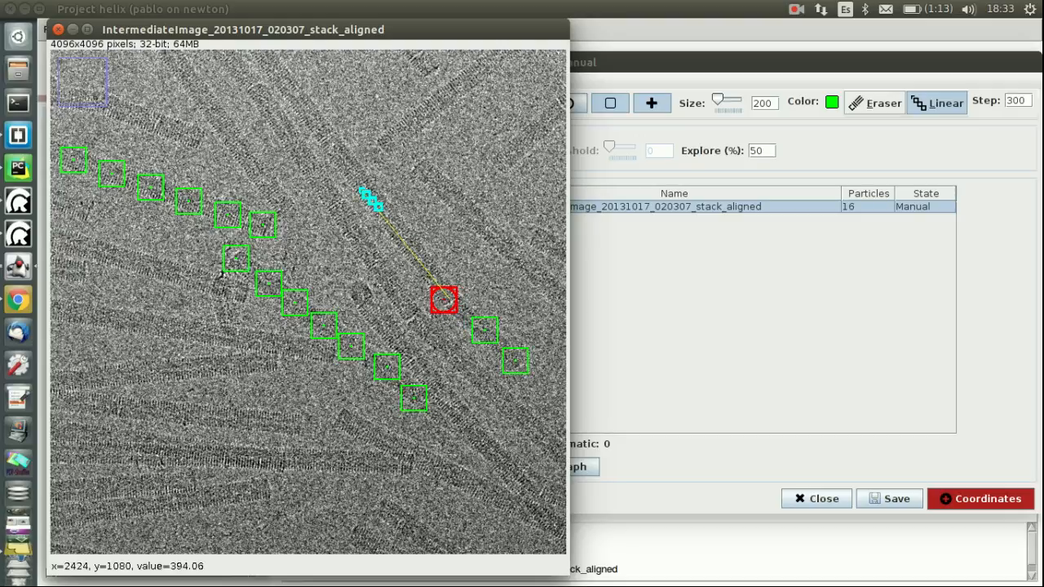
left_click(295, 99)
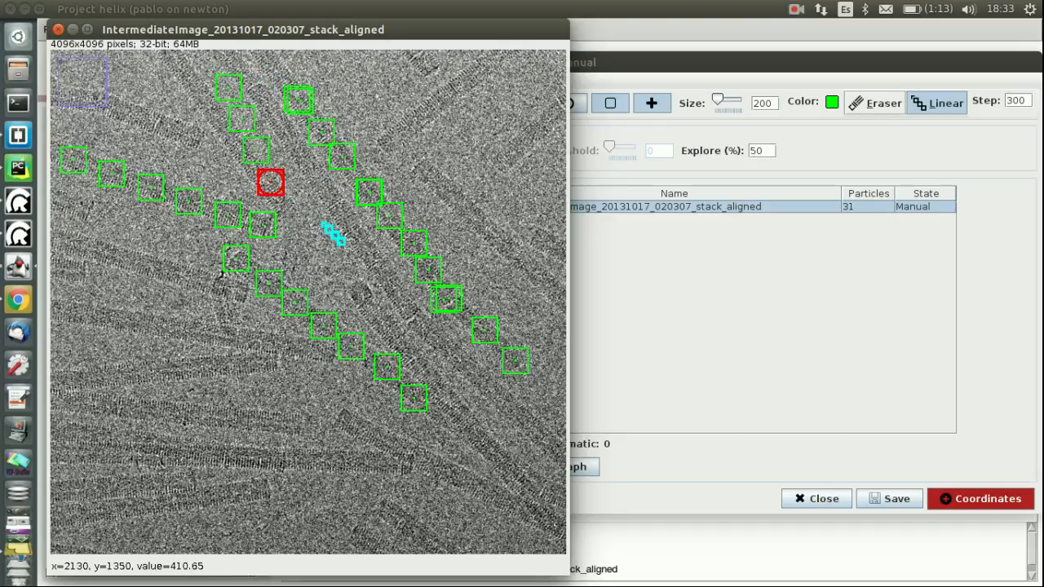
left_click(481, 431)
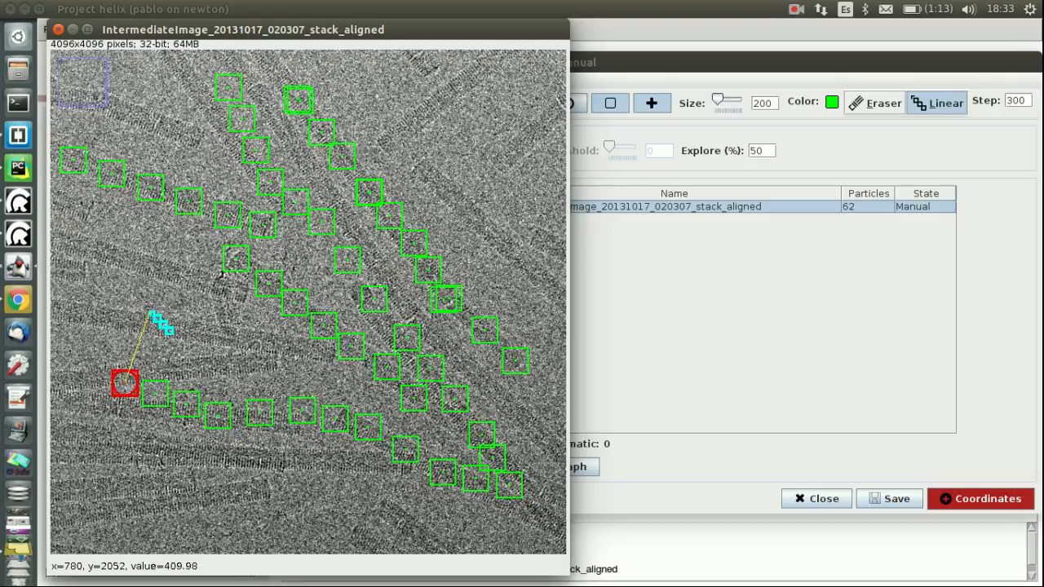
left_click(327, 384)
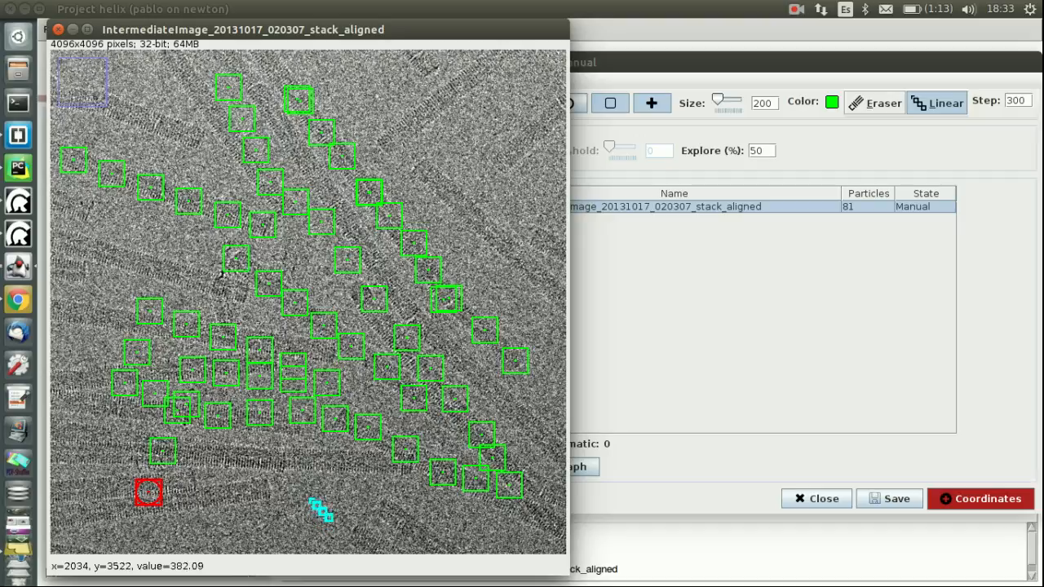
mouse_move(342, 355)
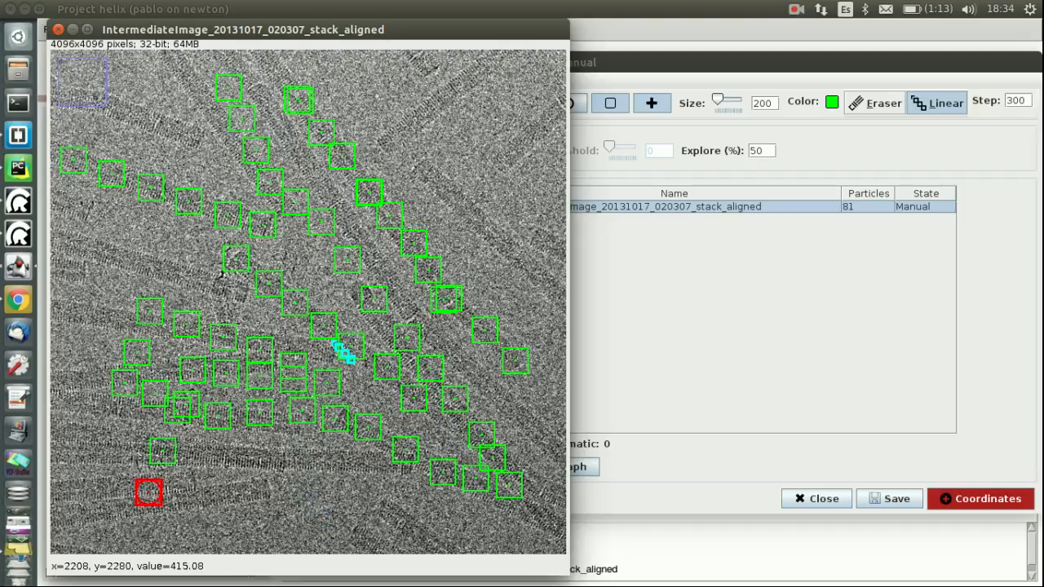
mouse_move(245, 269)
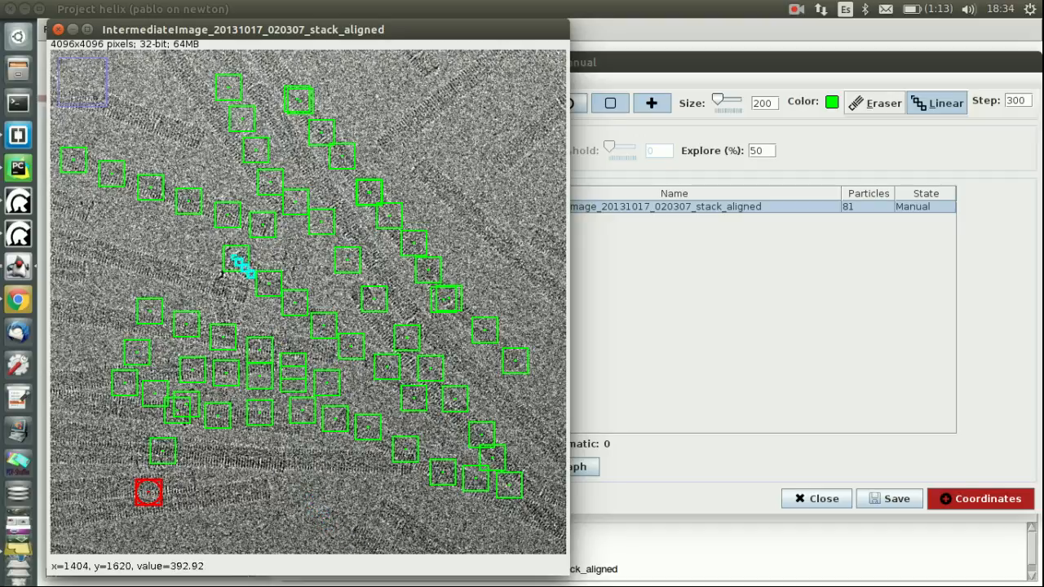
mouse_move(489, 333)
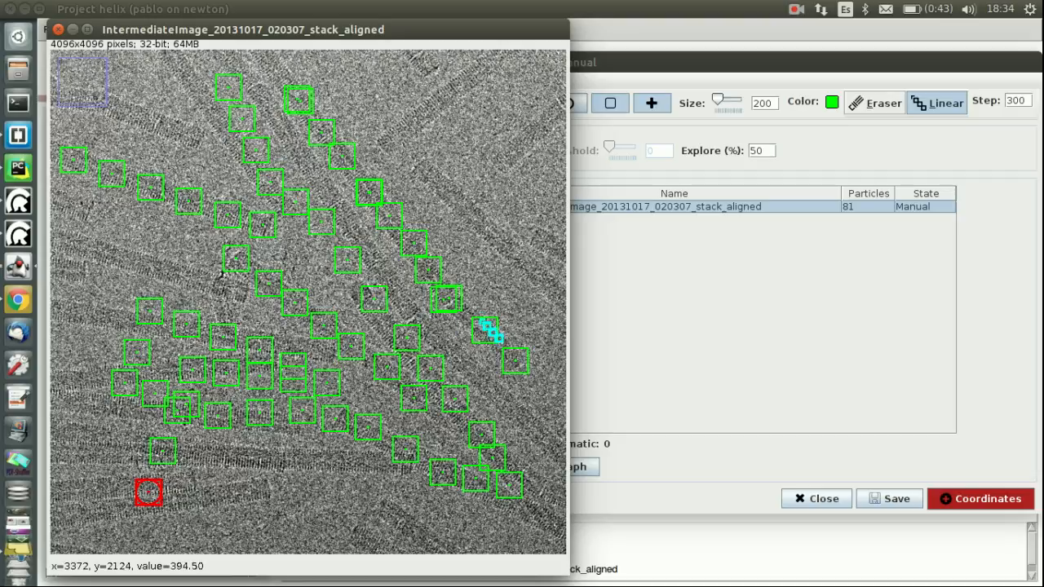
mouse_move(563, 306)
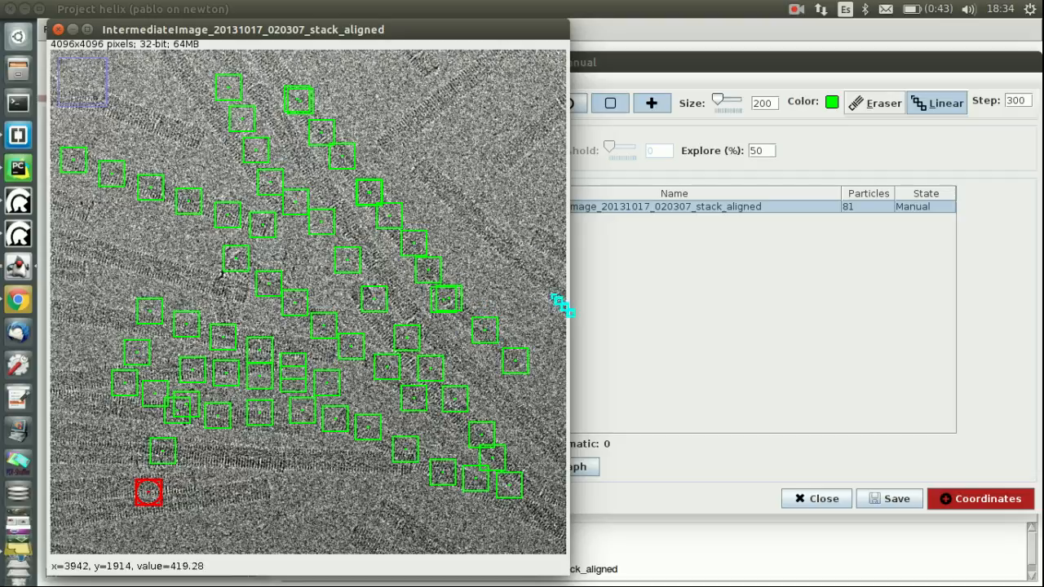
mouse_move(347, 260)
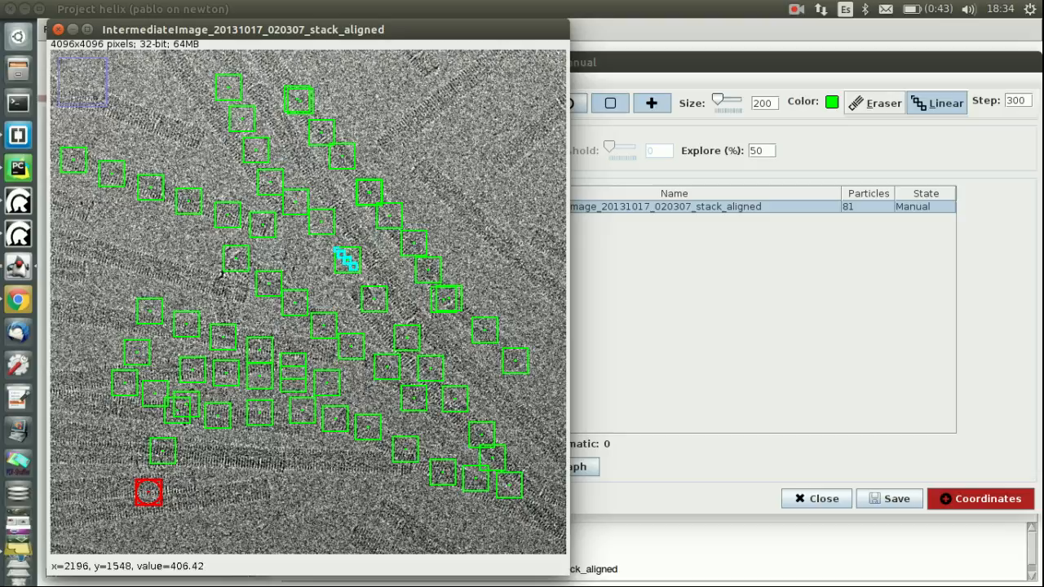
mouse_move(868, 200)
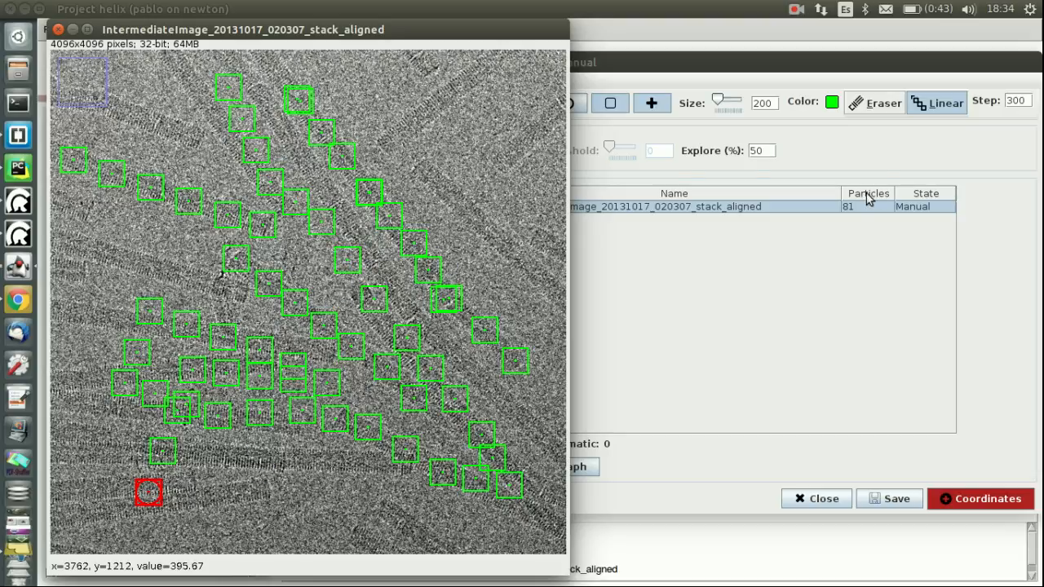
mouse_move(699, 239)
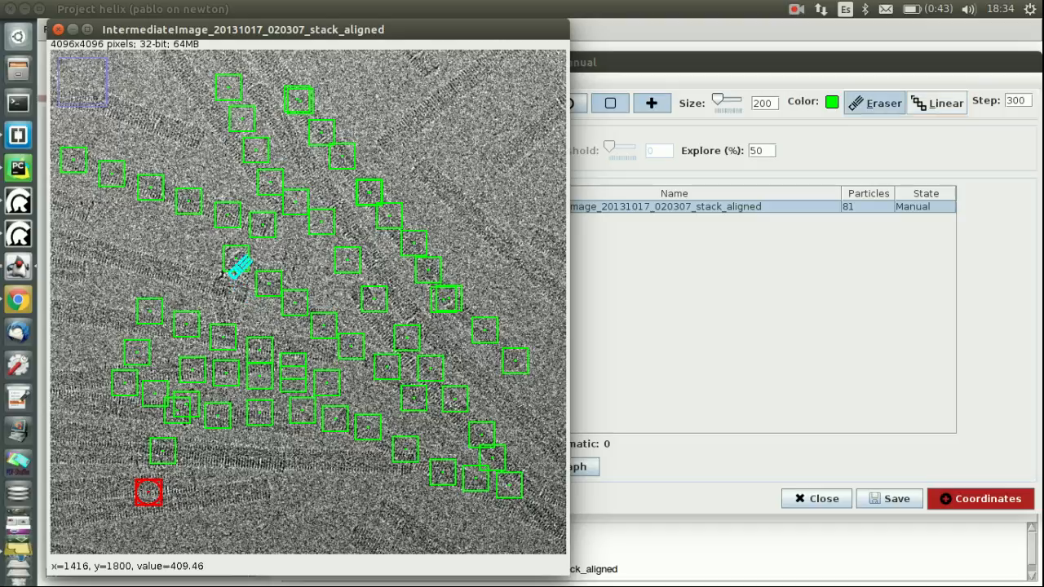
mouse_move(335, 269)
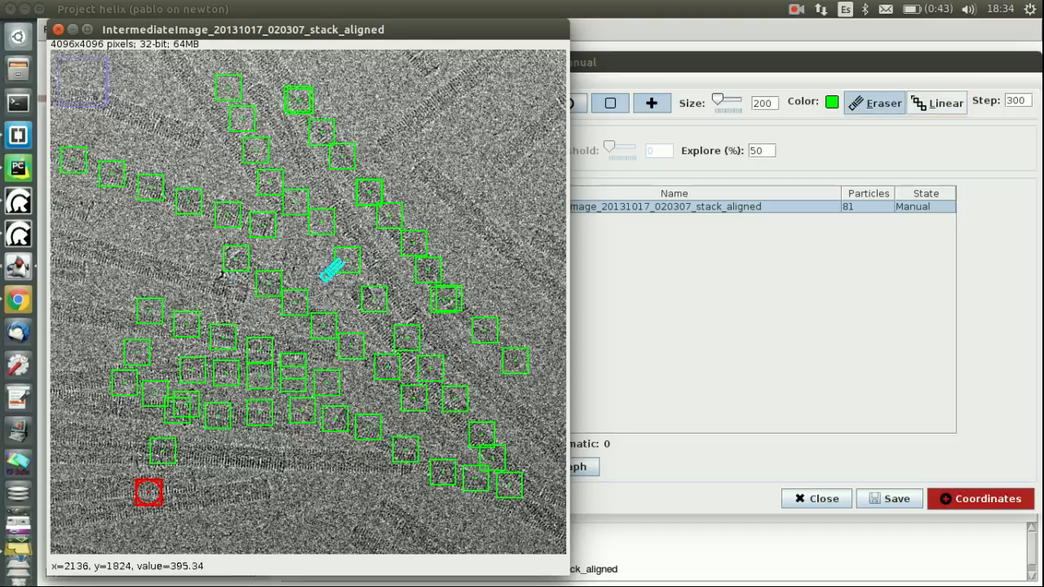
mouse_move(359, 274)
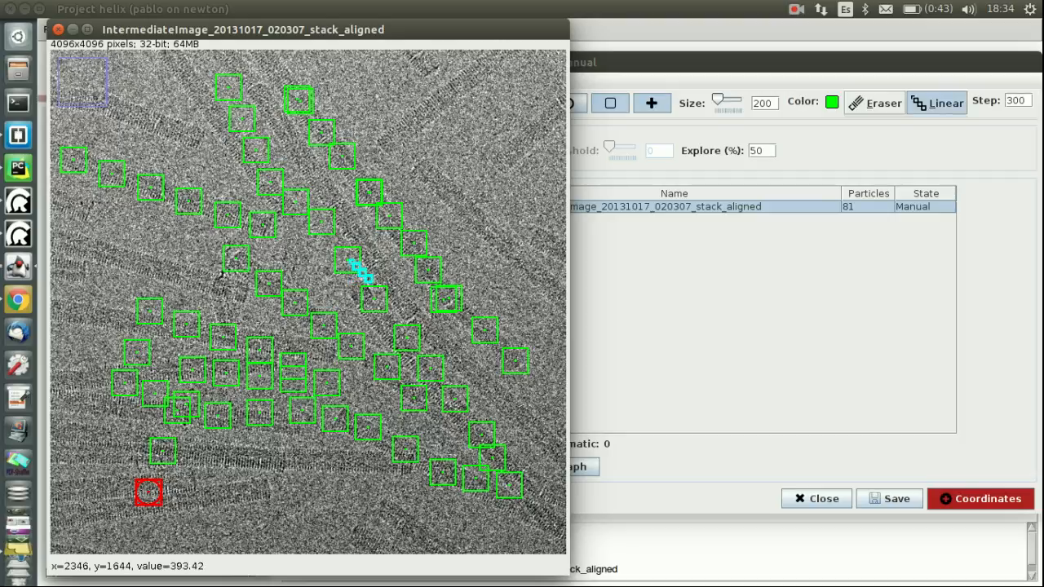
mouse_move(359, 273)
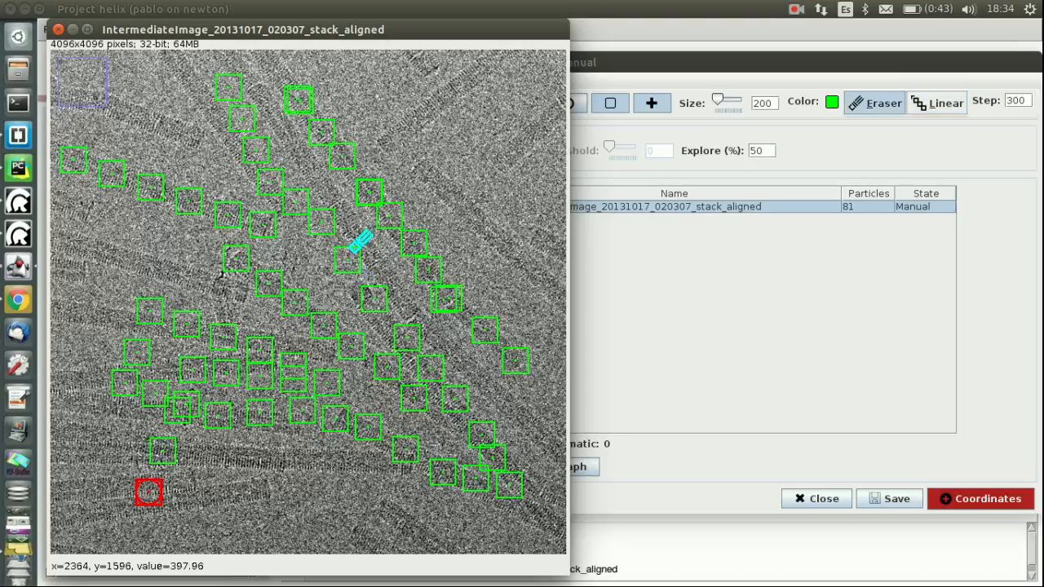
mouse_move(400, 298)
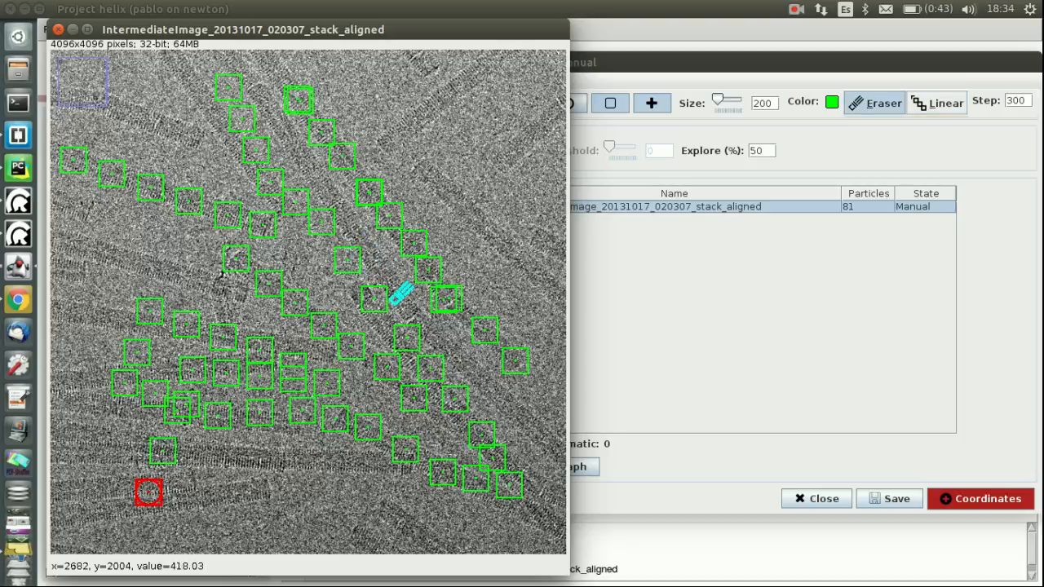
mouse_move(335, 359)
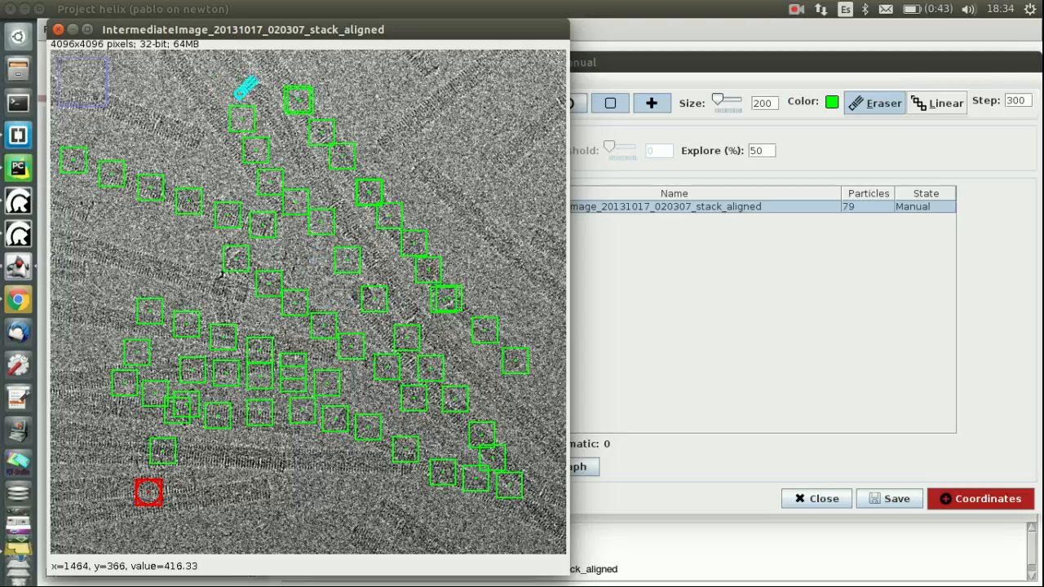
- Erase the picked boxes near the top of the micrograph, dropping the count to 79
left_click_drag(245, 85, 318, 106)
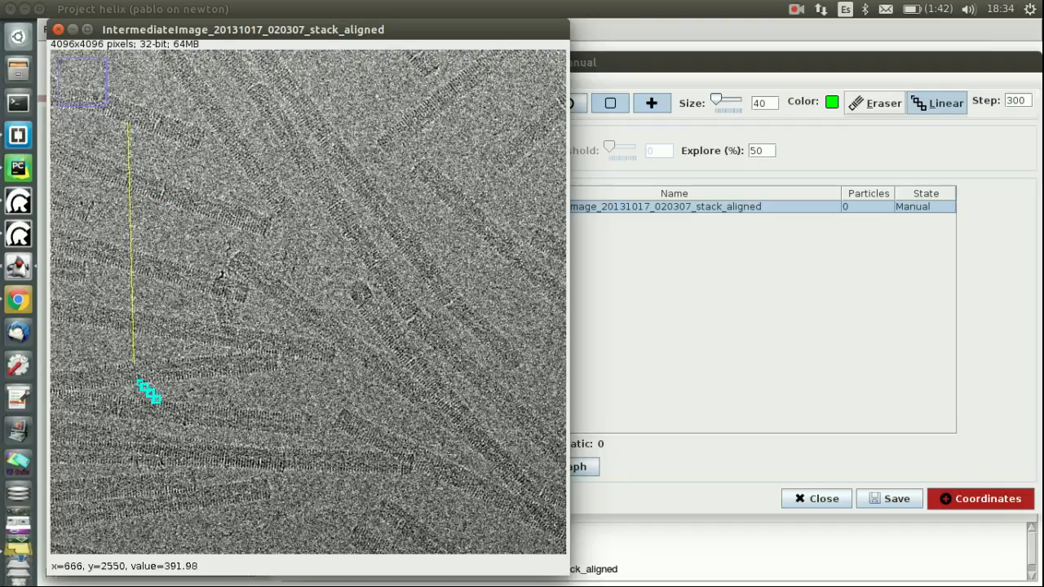
- Place a vertical line of small particle boxes on the micrograph's left side
left_click(139, 497)
type("40")
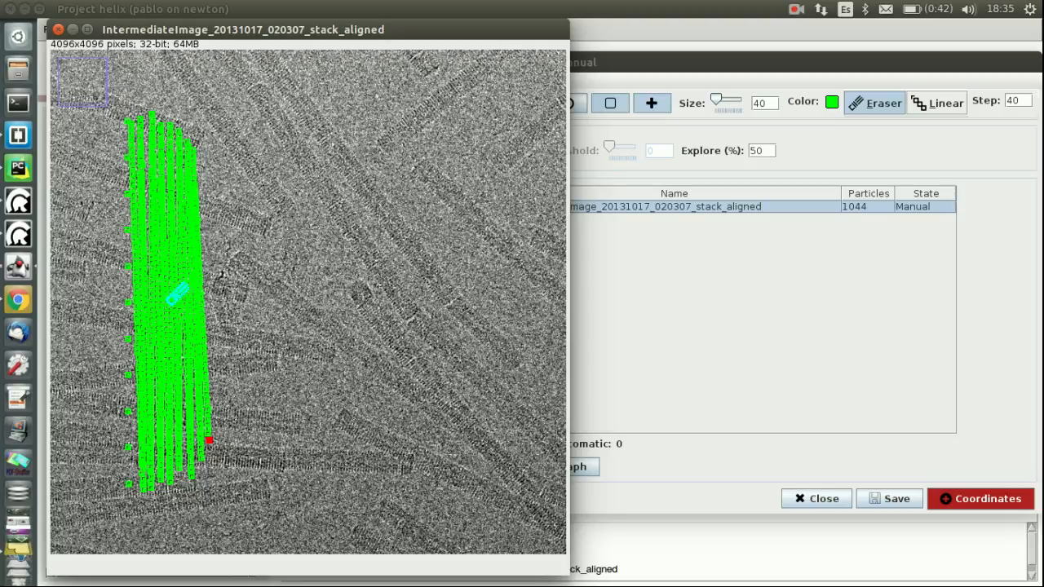
mouse_move(178, 300)
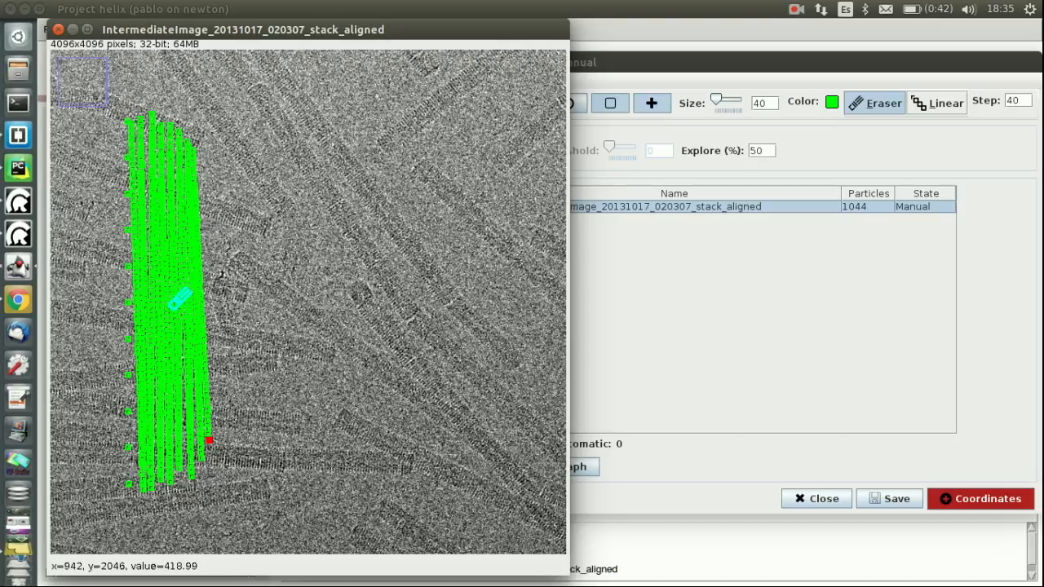
- Erase boxes from the middle of the dense green band outward, then wipe out the rest
left_click(171, 310)
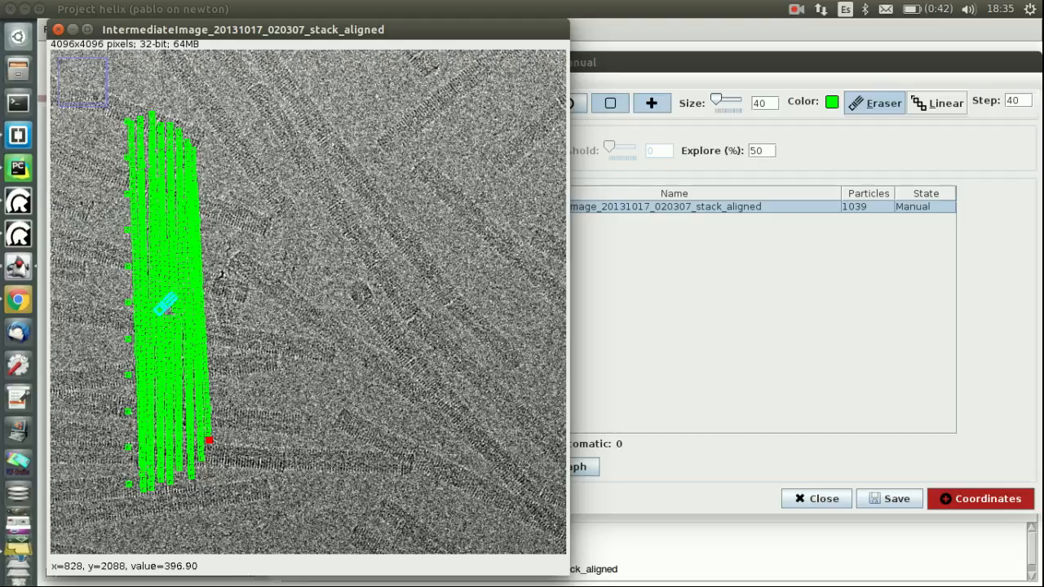
mouse_move(177, 302)
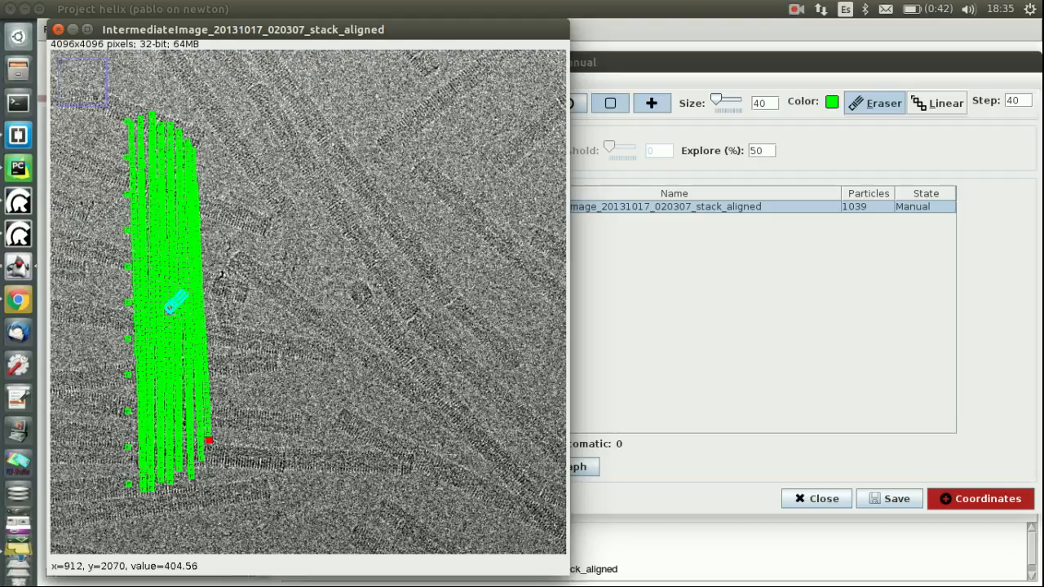
left_click(176, 314)
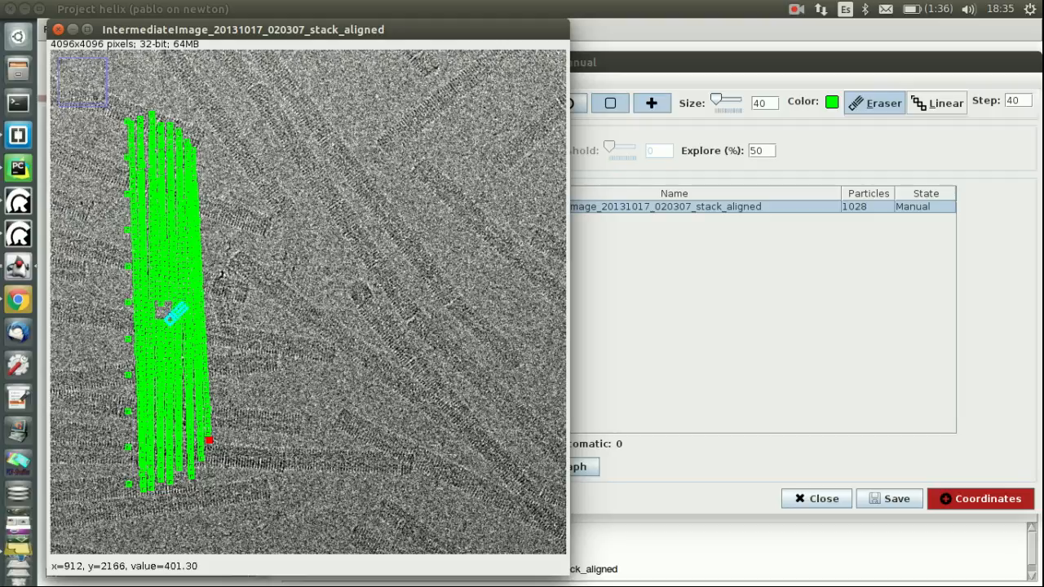
mouse_move(167, 314)
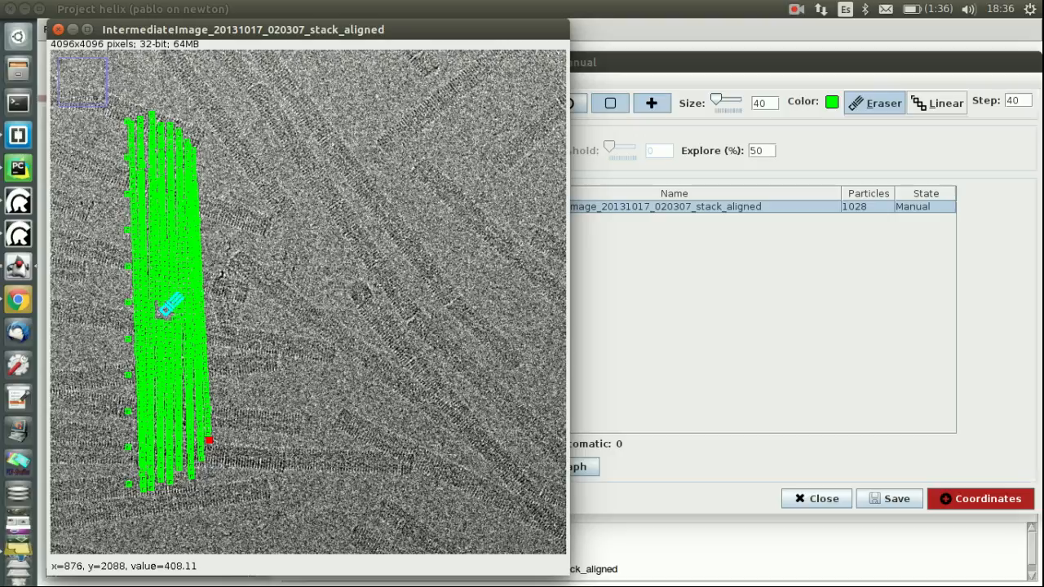
mouse_move(167, 310)
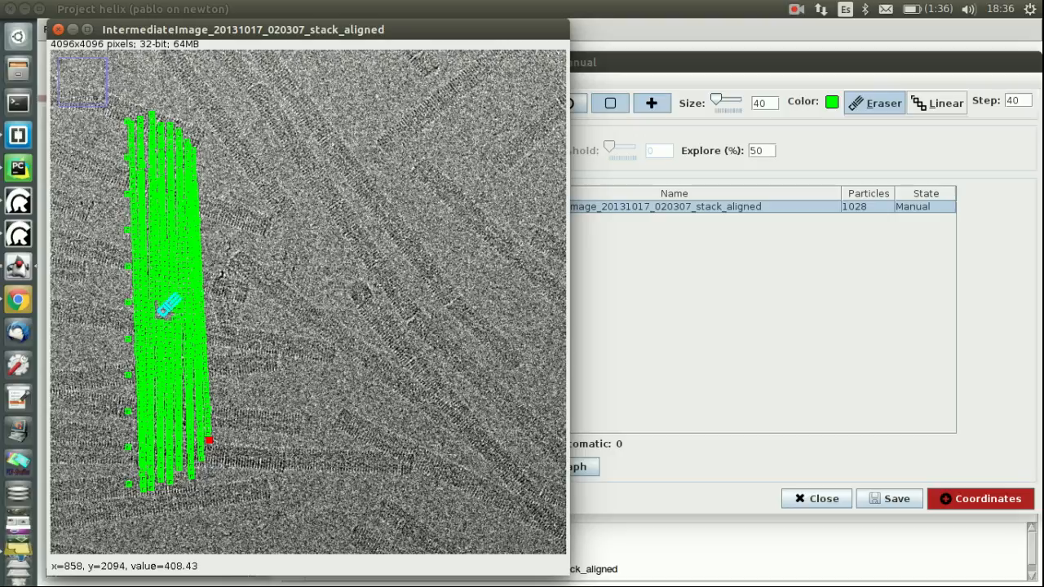
left_click(168, 312)
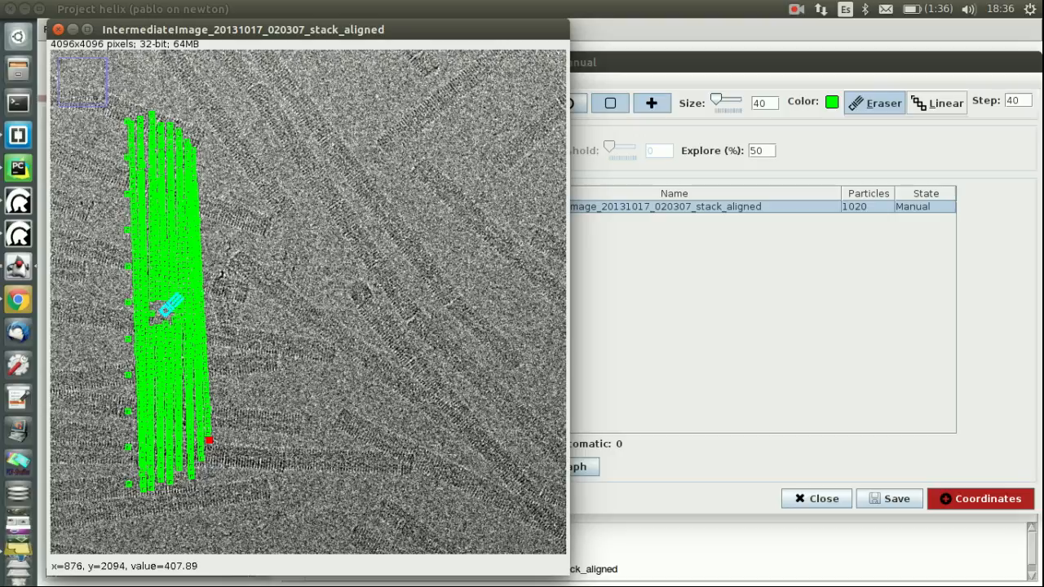
mouse_move(168, 308)
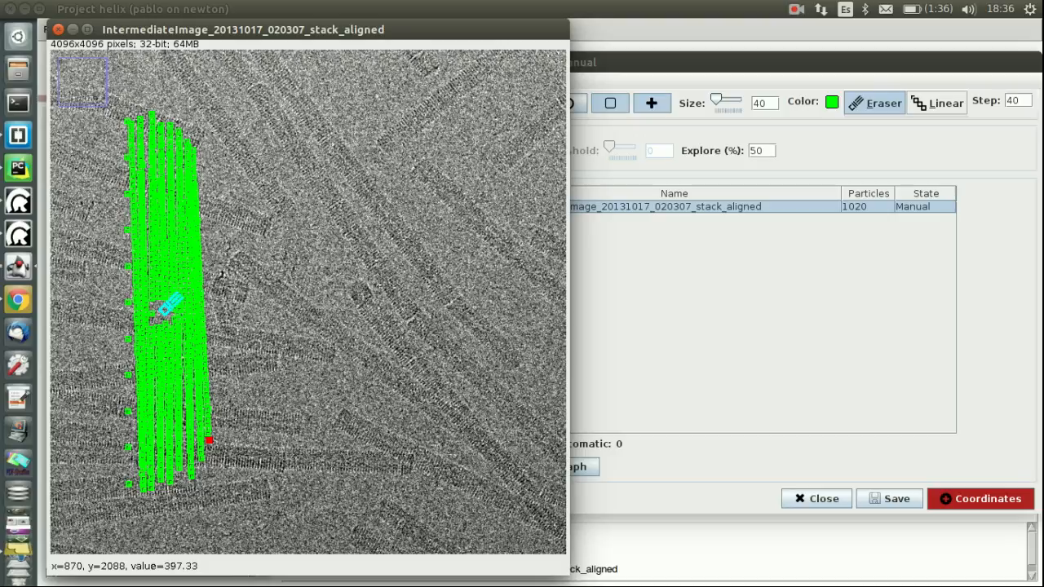
mouse_move(169, 310)
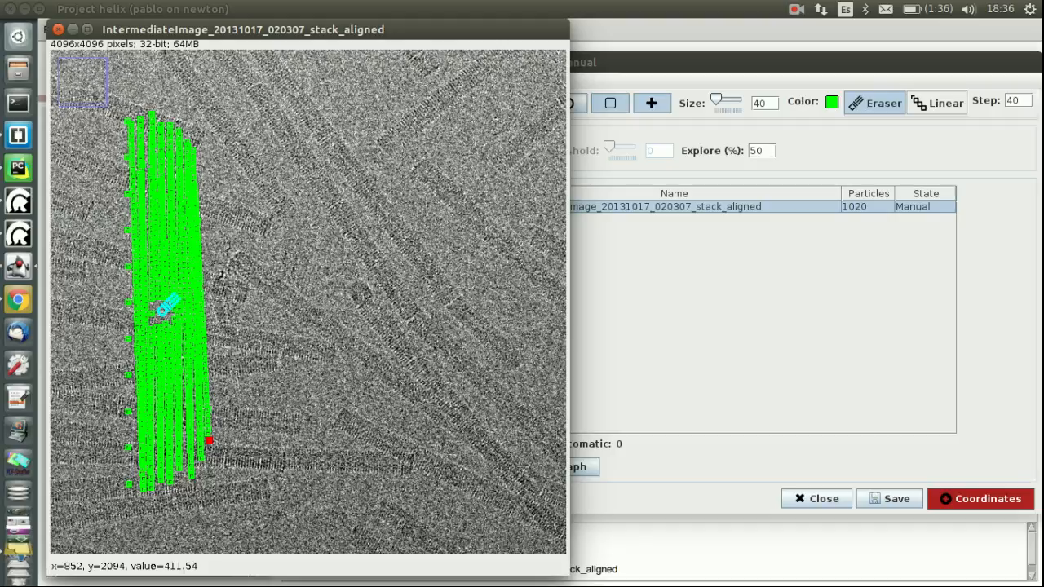
left_click(167, 310)
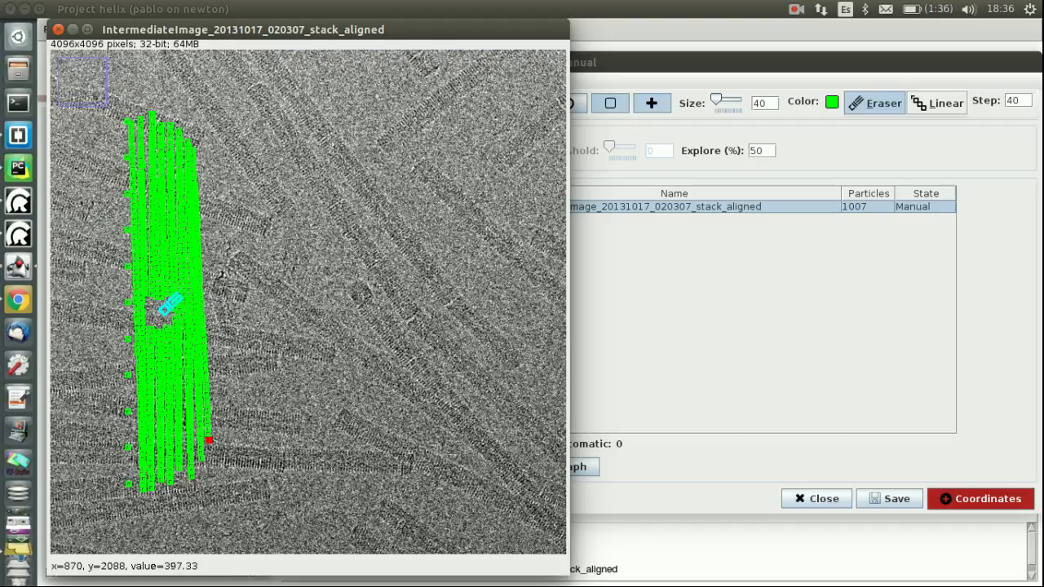
mouse_move(170, 316)
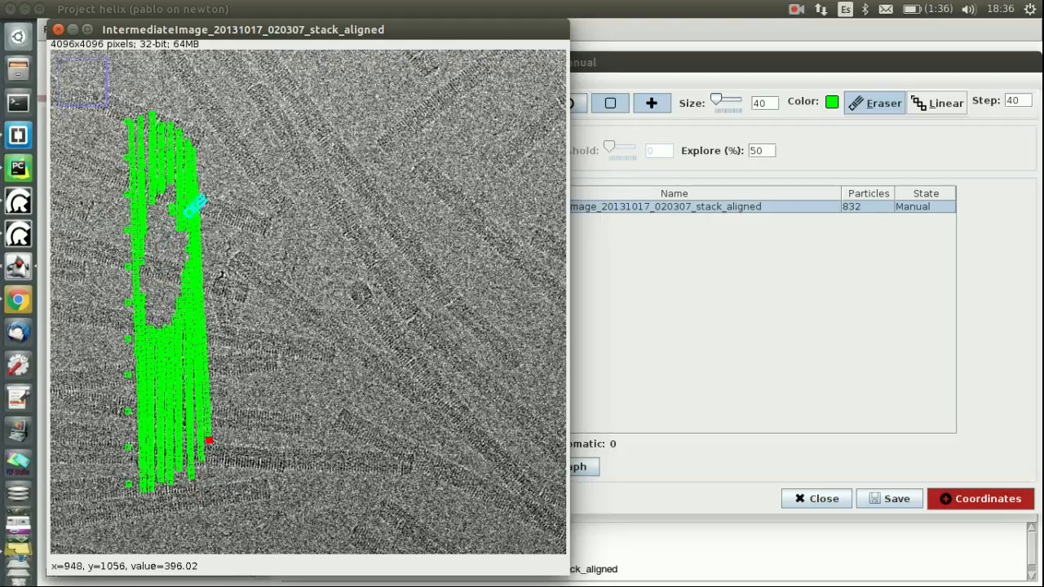
left_click_drag(188, 208, 208, 383)
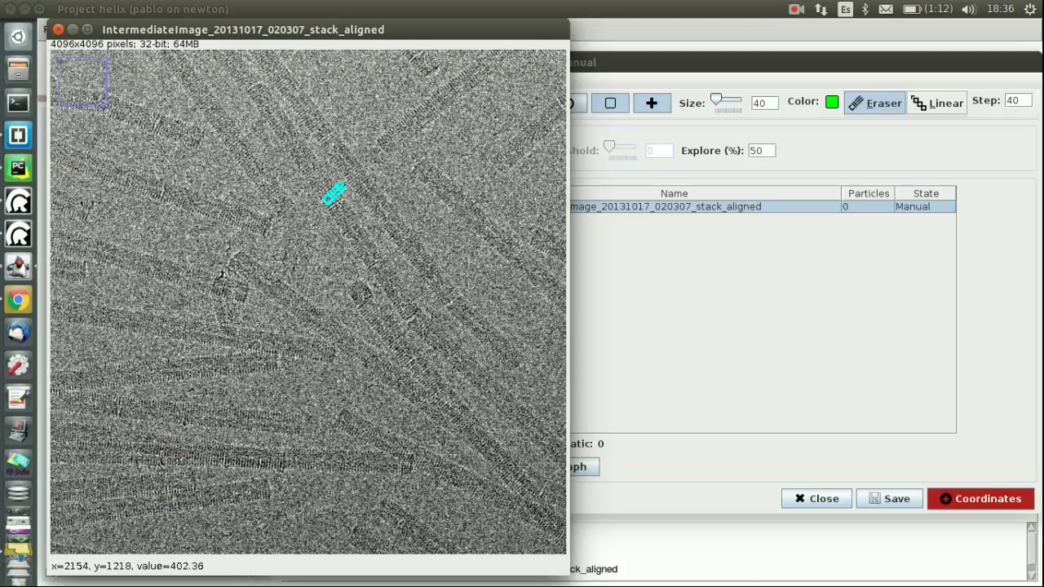
mouse_move(323, 196)
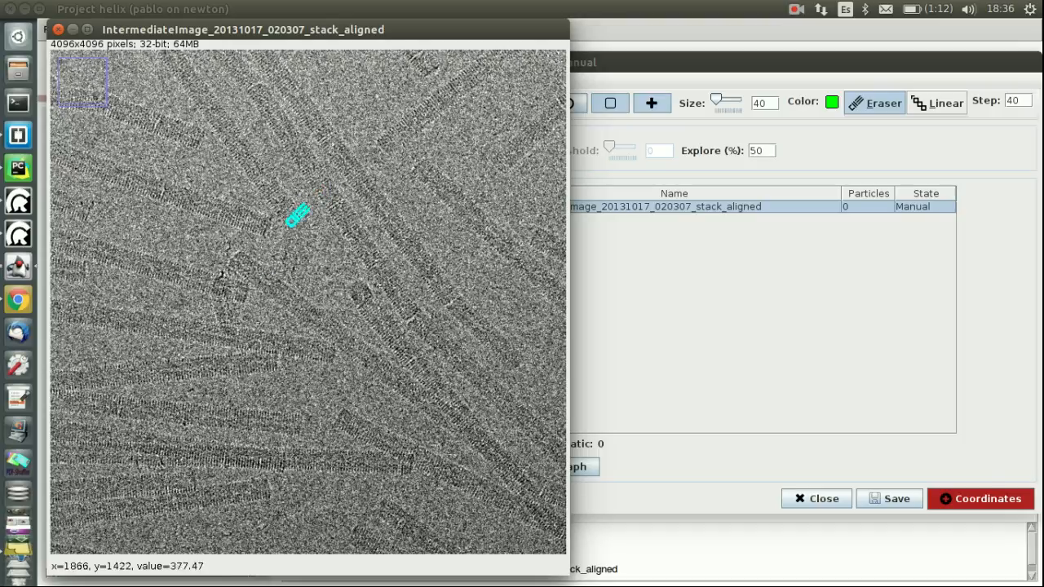
mouse_move(194, 253)
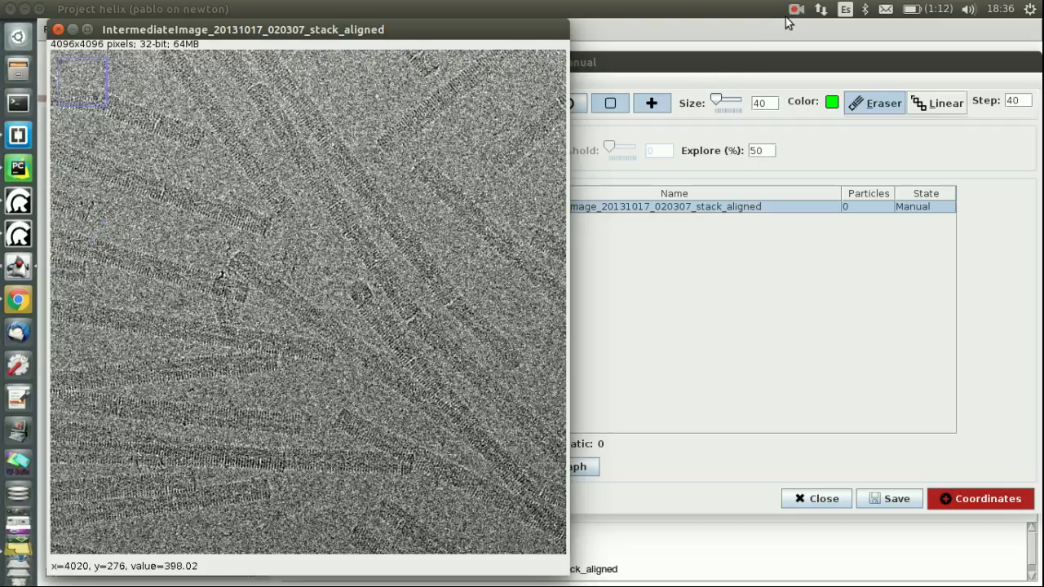
mouse_move(751, 33)
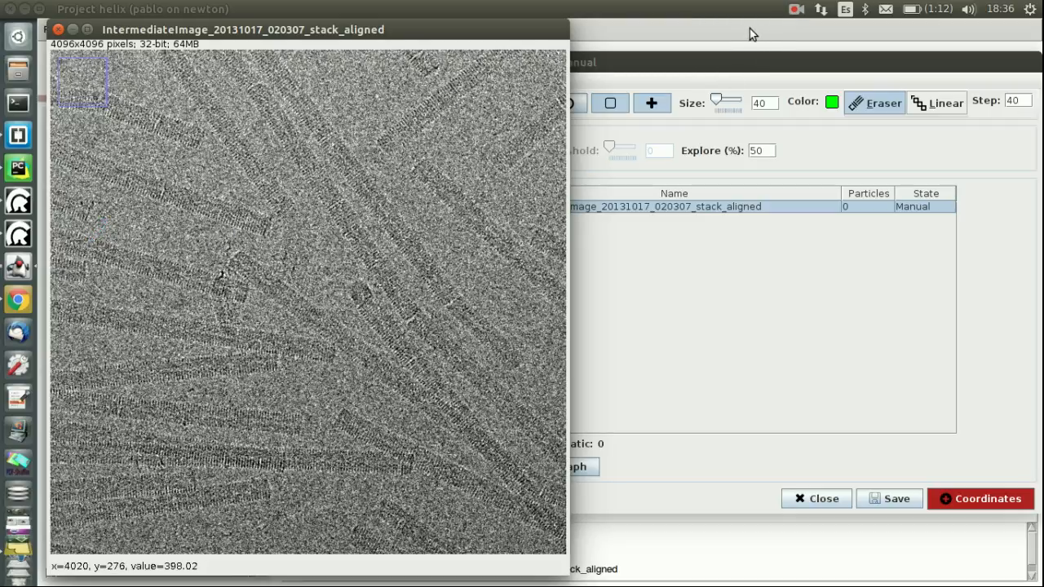